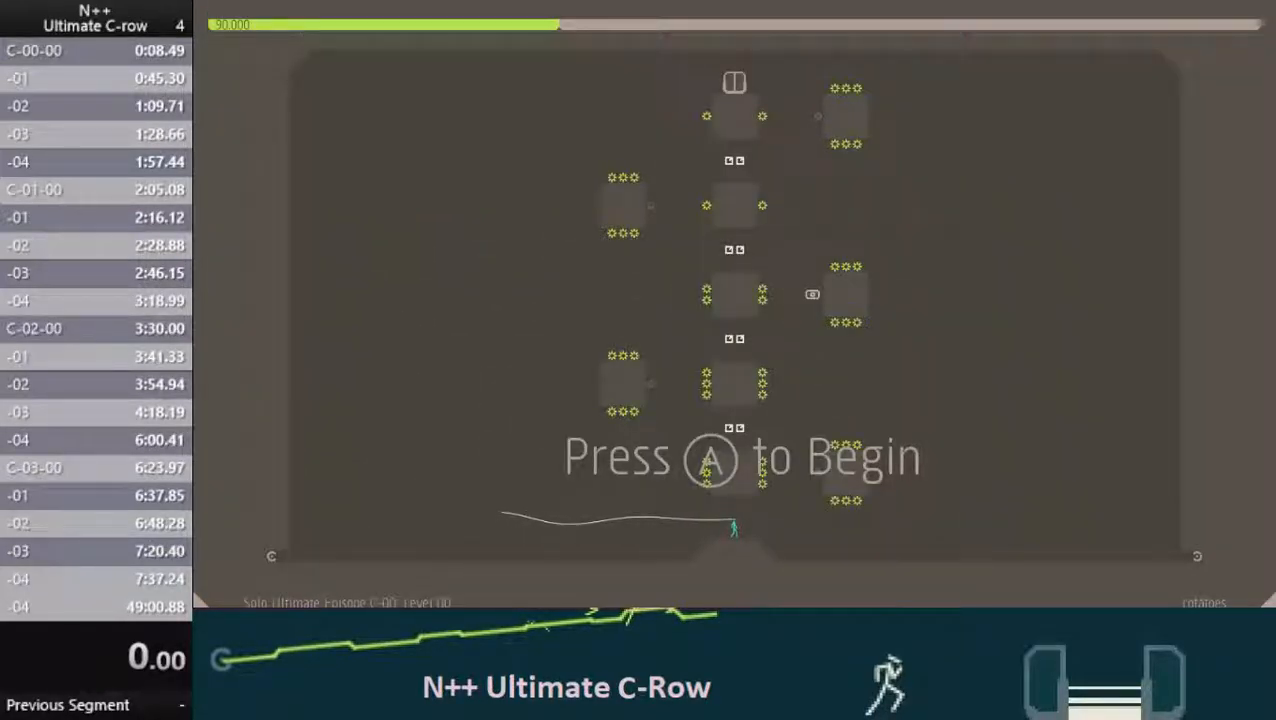
- Start C-00-00 and beat levels 00–04, about 15 seconds ahead of the reference splits
{"action": "key", "text": "a"}
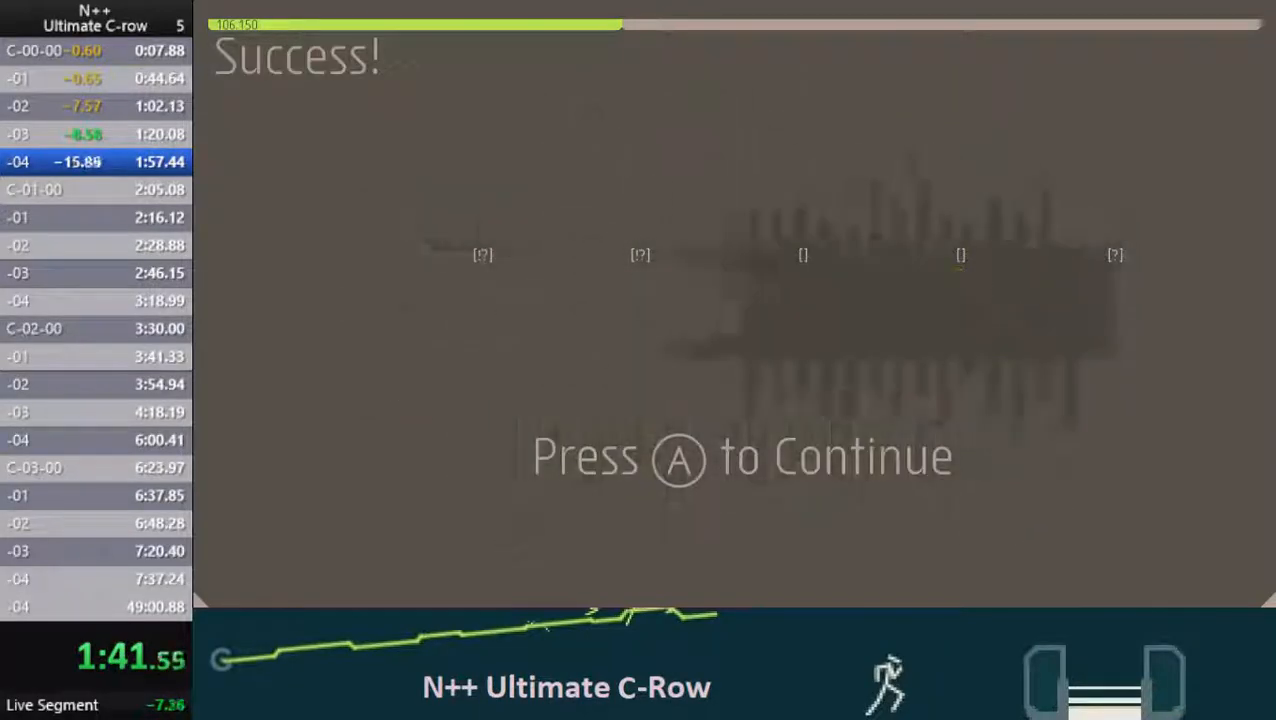
- Continue into C-01 and beat levels 00–04, reaching Success with the timer at 3:05
{"action": "key", "text": "a"}
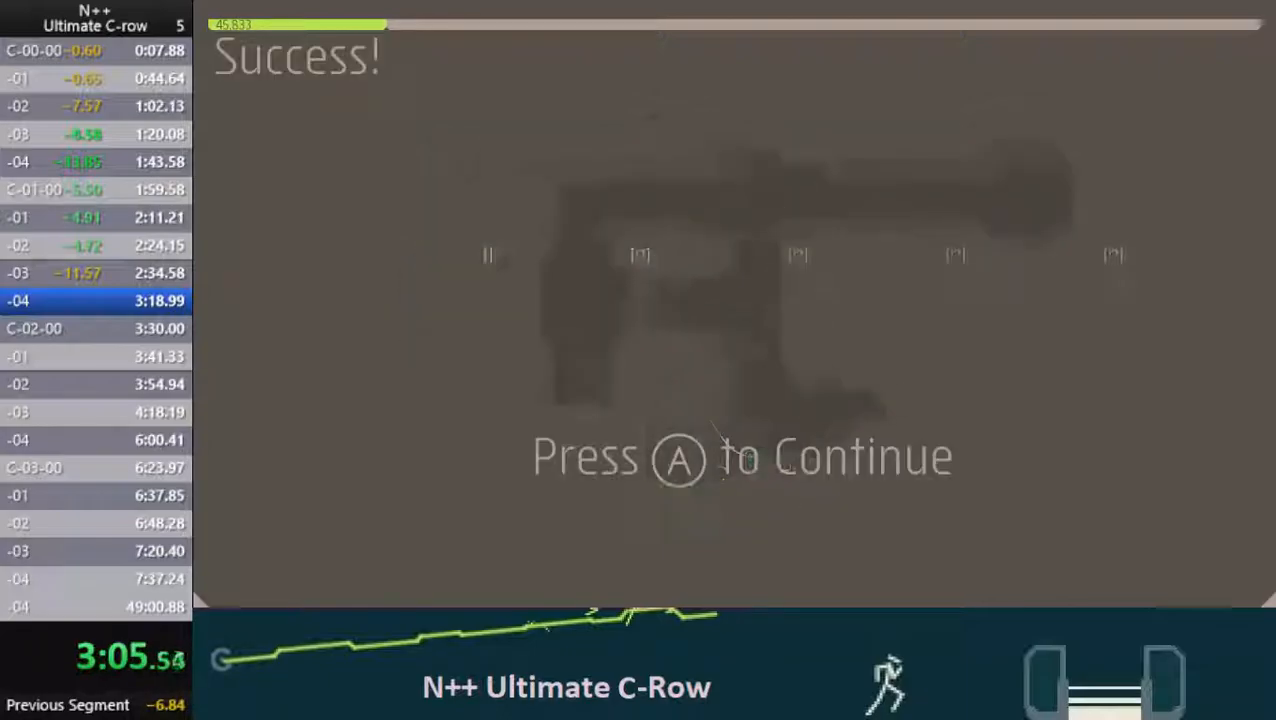
- Continue into C-02 and beat levels 00–04, reaching Success with the timer at 5:15
{"action": "key", "text": "a"}
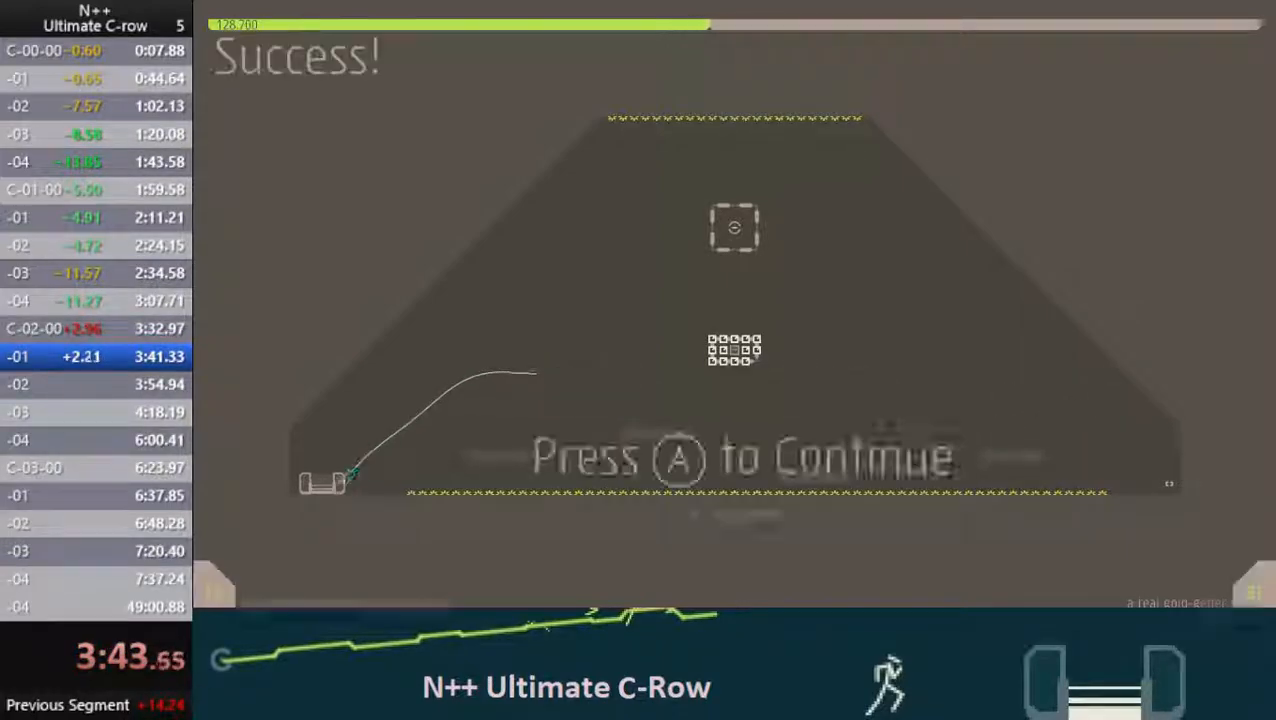
{"action": "key", "text": "a"}
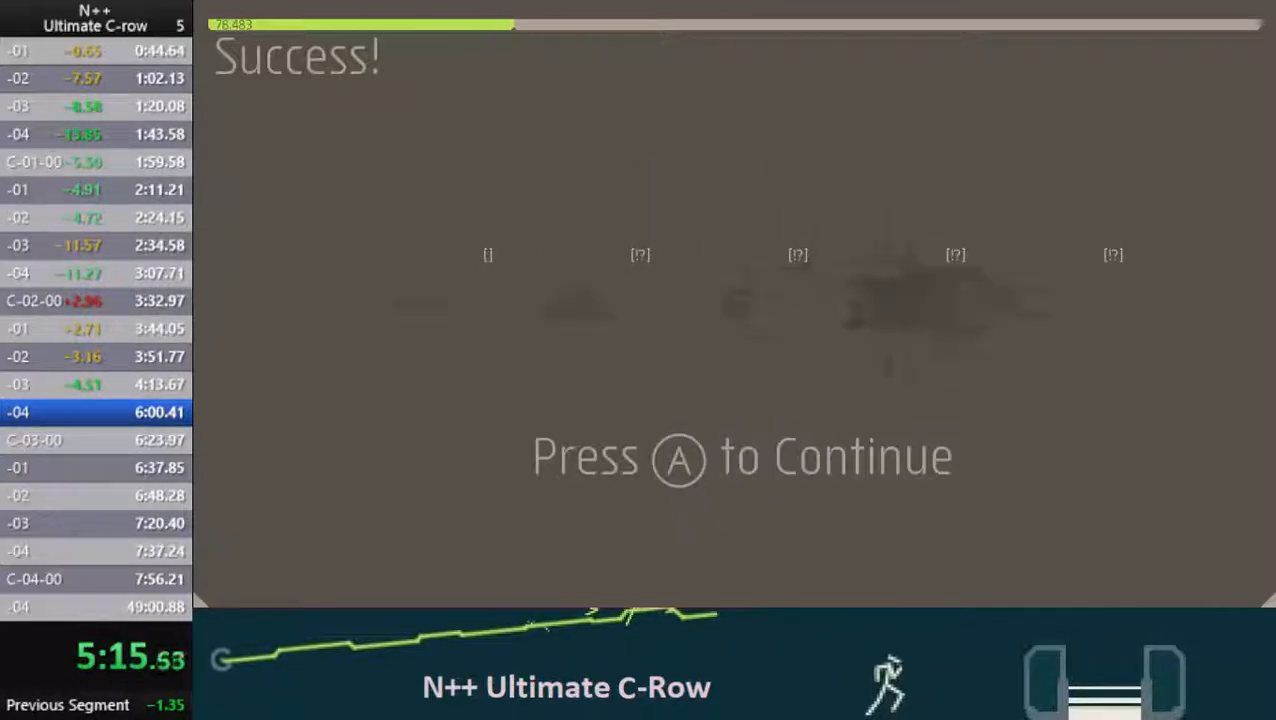
- Finish the C-03 levels and return to the Ultimate episode grid at 6:53
{"action": "key", "text": "a"}
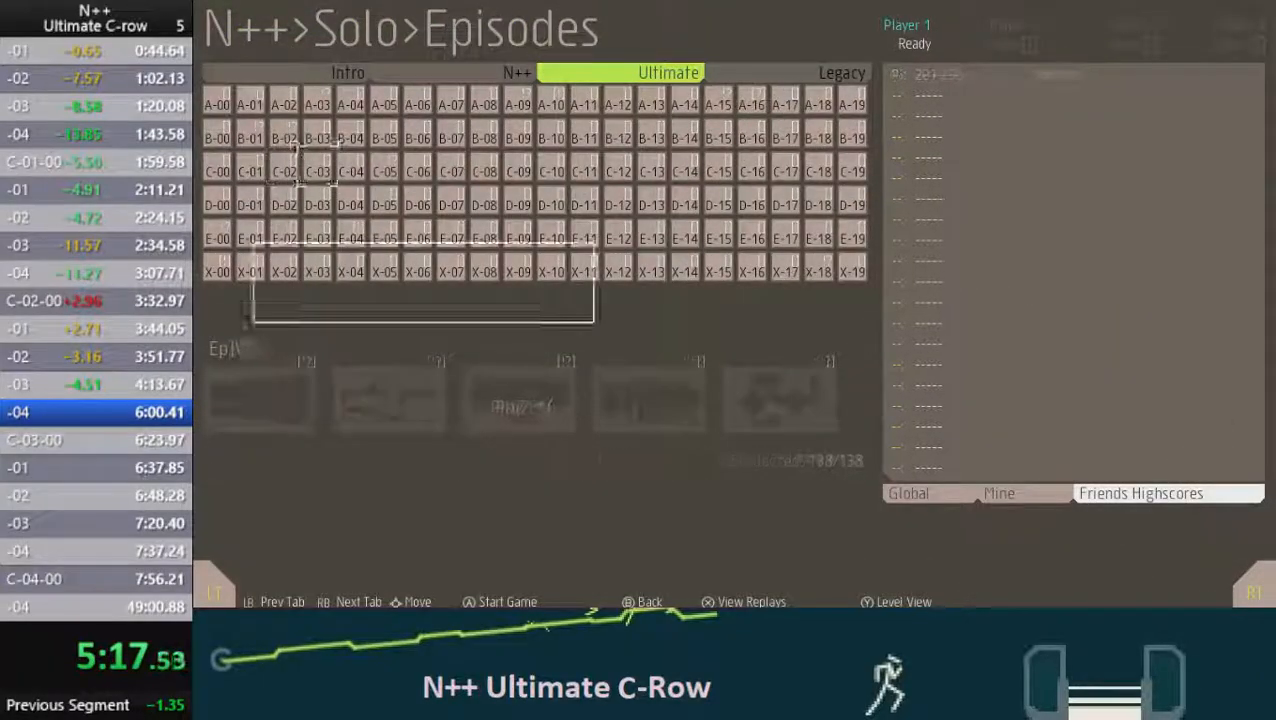
{"action": "left_click", "coordinate": [507, 601]}
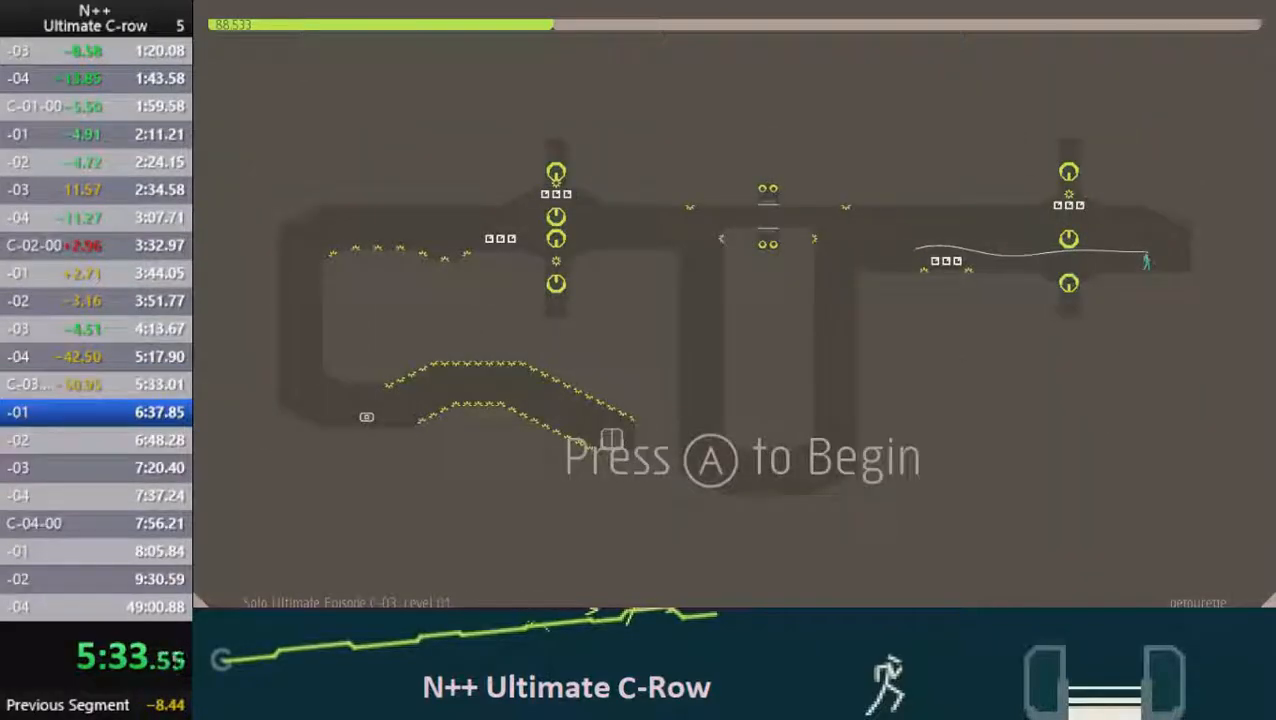
{"action": "key", "text": "a"}
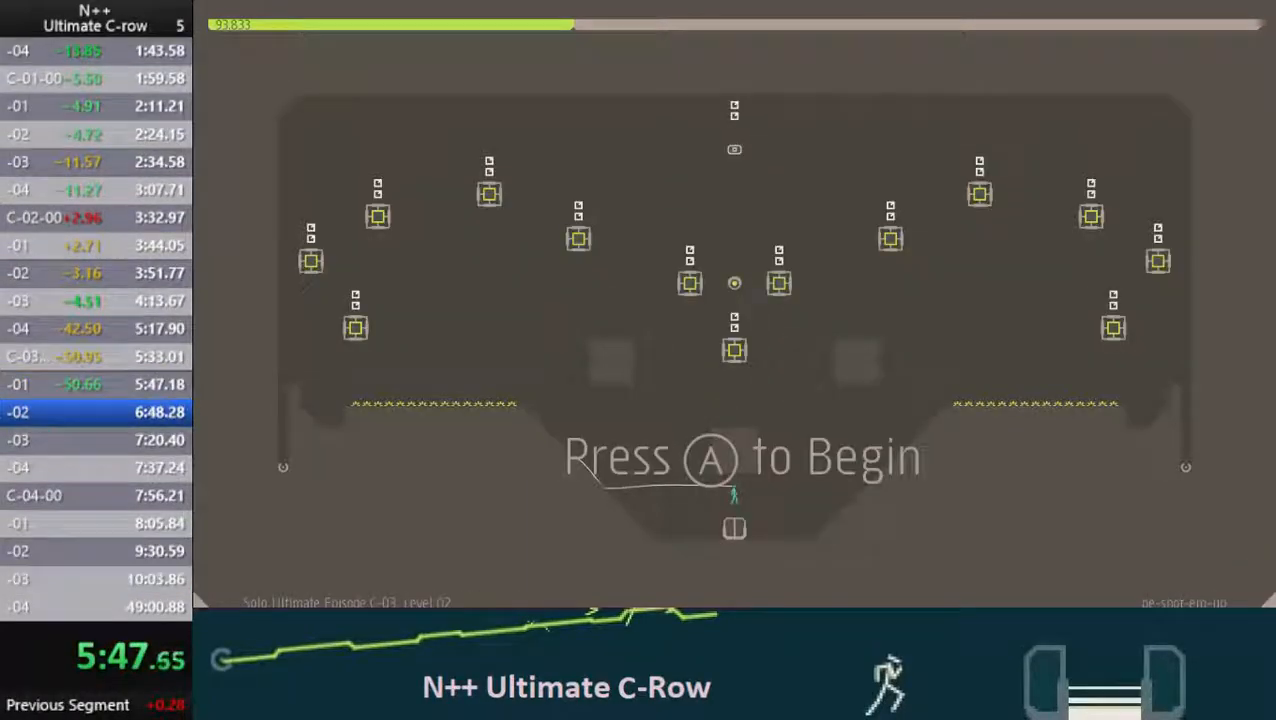
{"action": "key", "text": "a"}
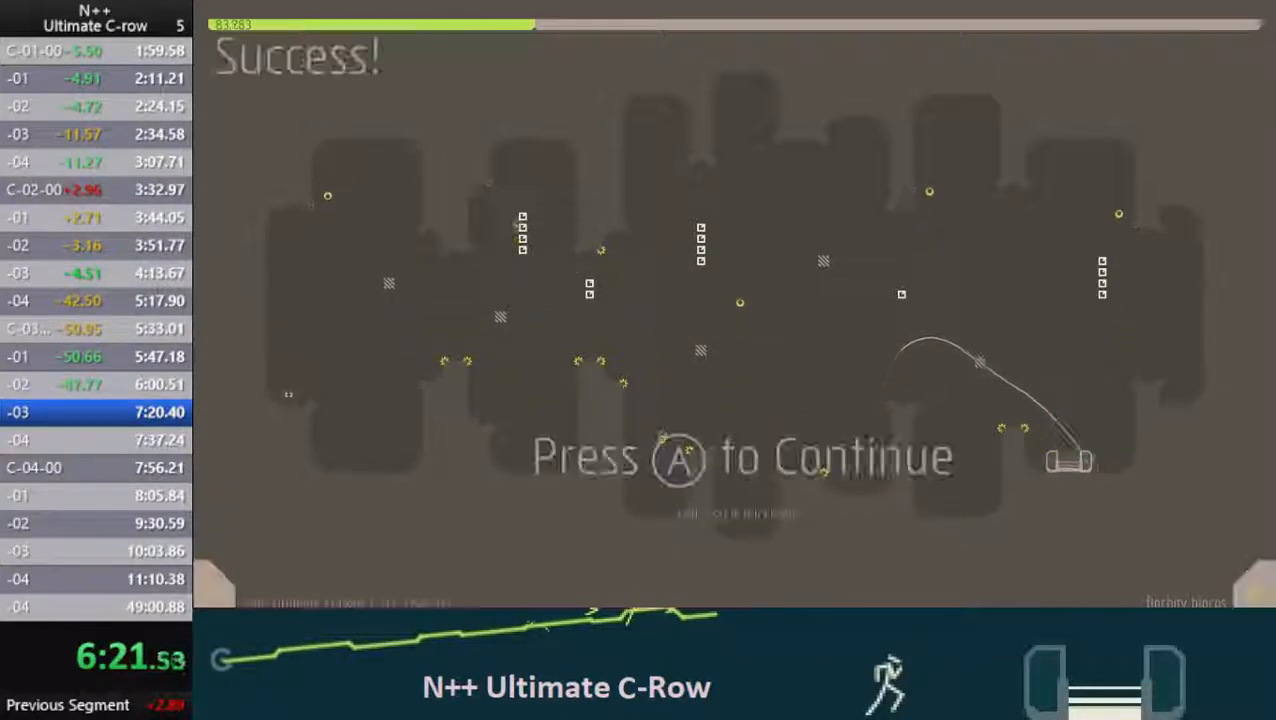
{"action": "key", "text": "a"}
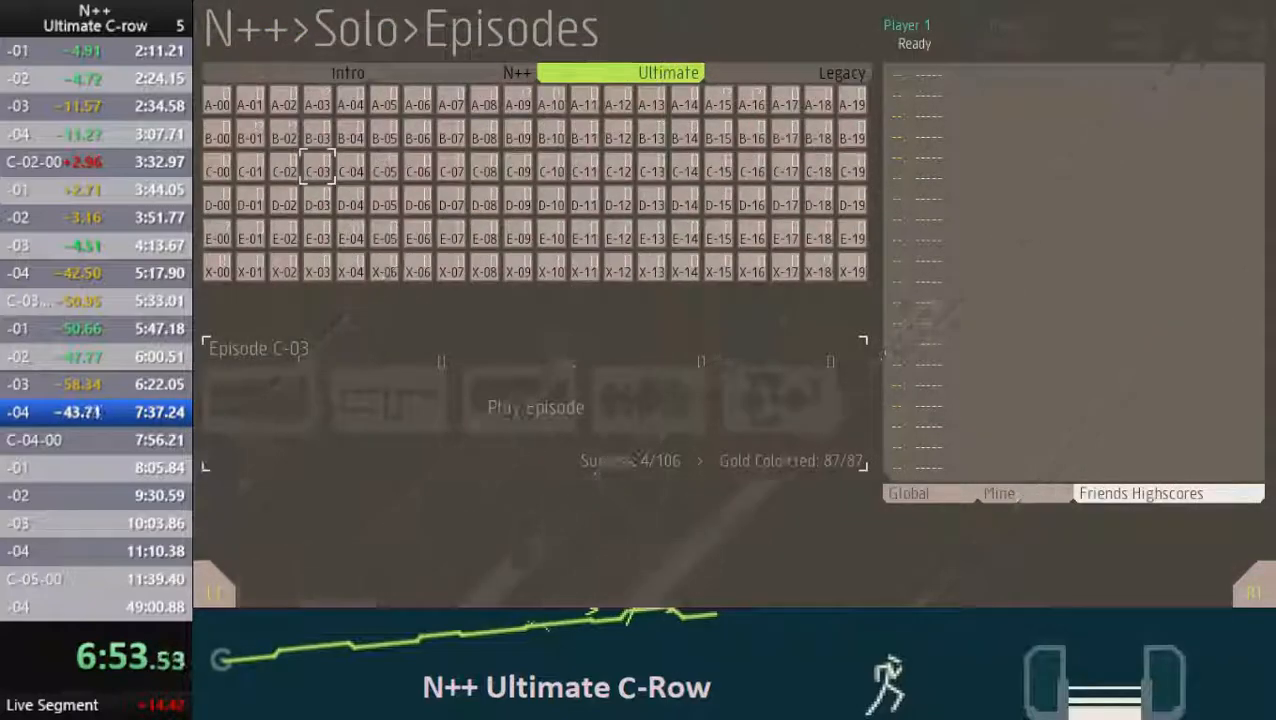
- Select and play episode C-04, beating levels 00–04 to Success at 8:39
{"action": "left_click", "coordinate": [534, 407]}
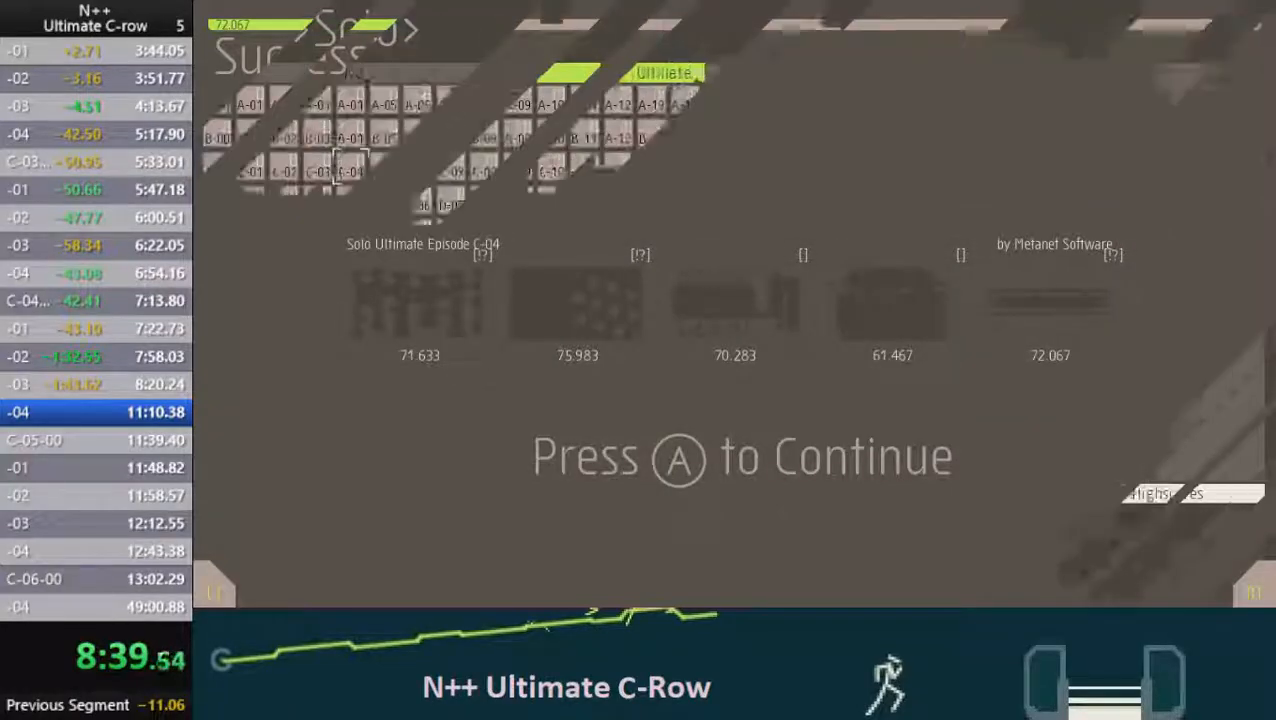
- Beat episode C-05 by 10:07, clear C-06-00, then die on C-06-01
{"action": "key", "text": "a"}
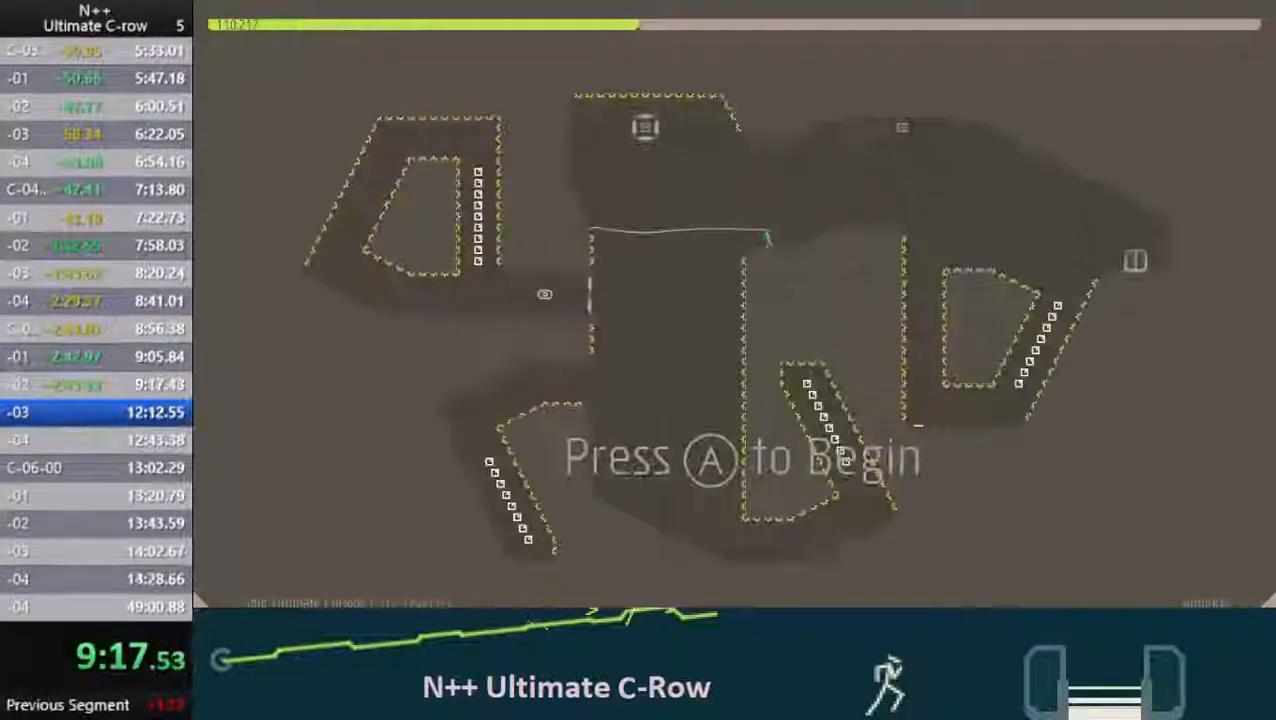
{"action": "key", "text": "a"}
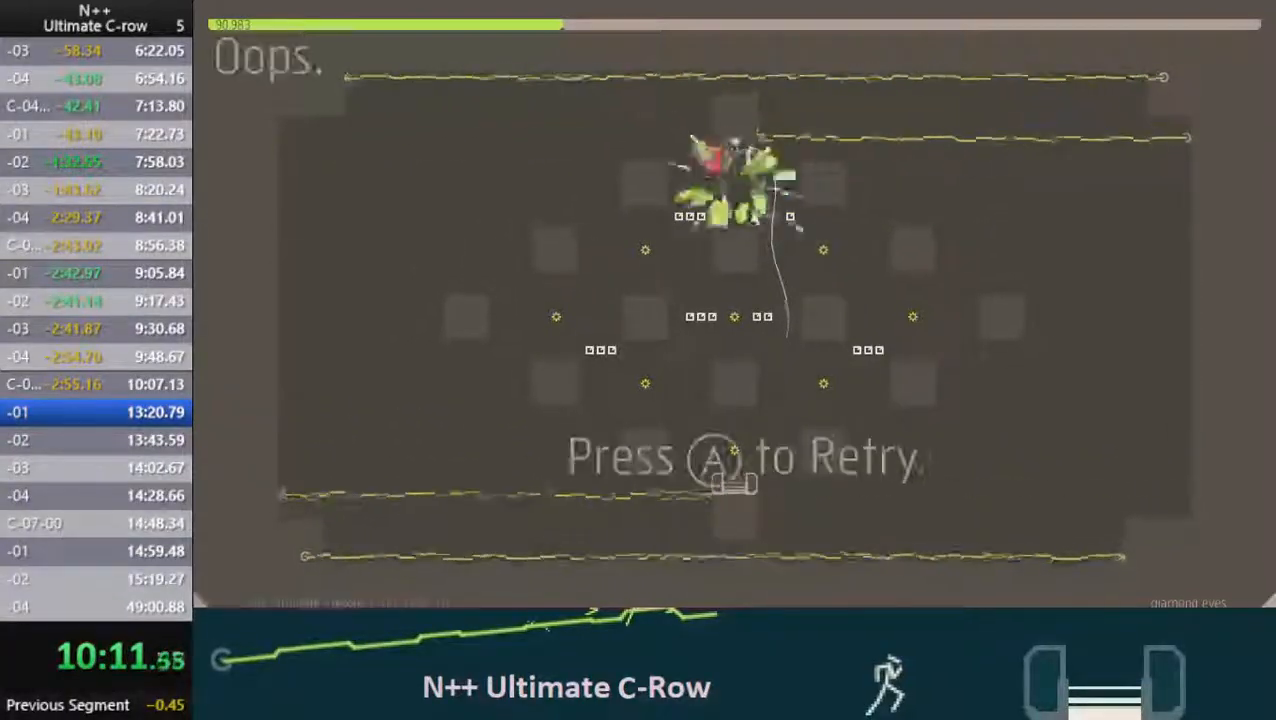
- Retry until C-06-01 is beaten, then clear C-06-02 through C-06-04 by 11:25
{"action": "key", "text": "a"}
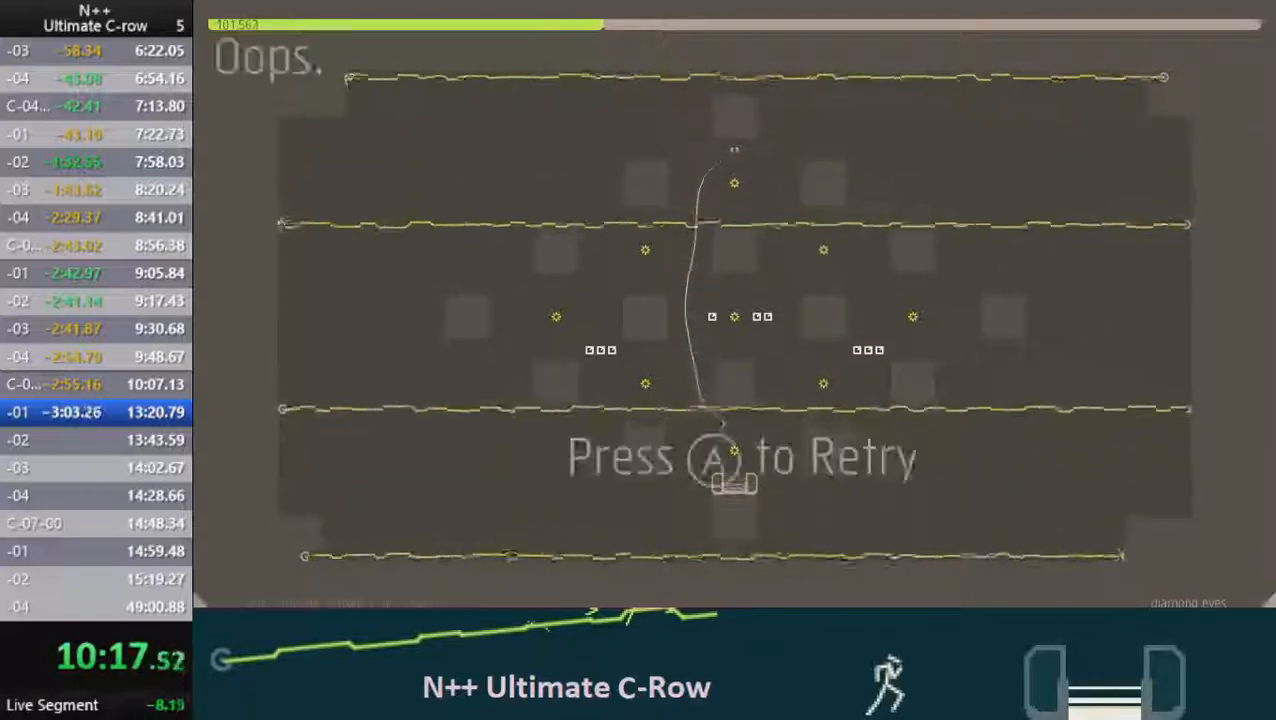
{"action": "key", "text": "a"}
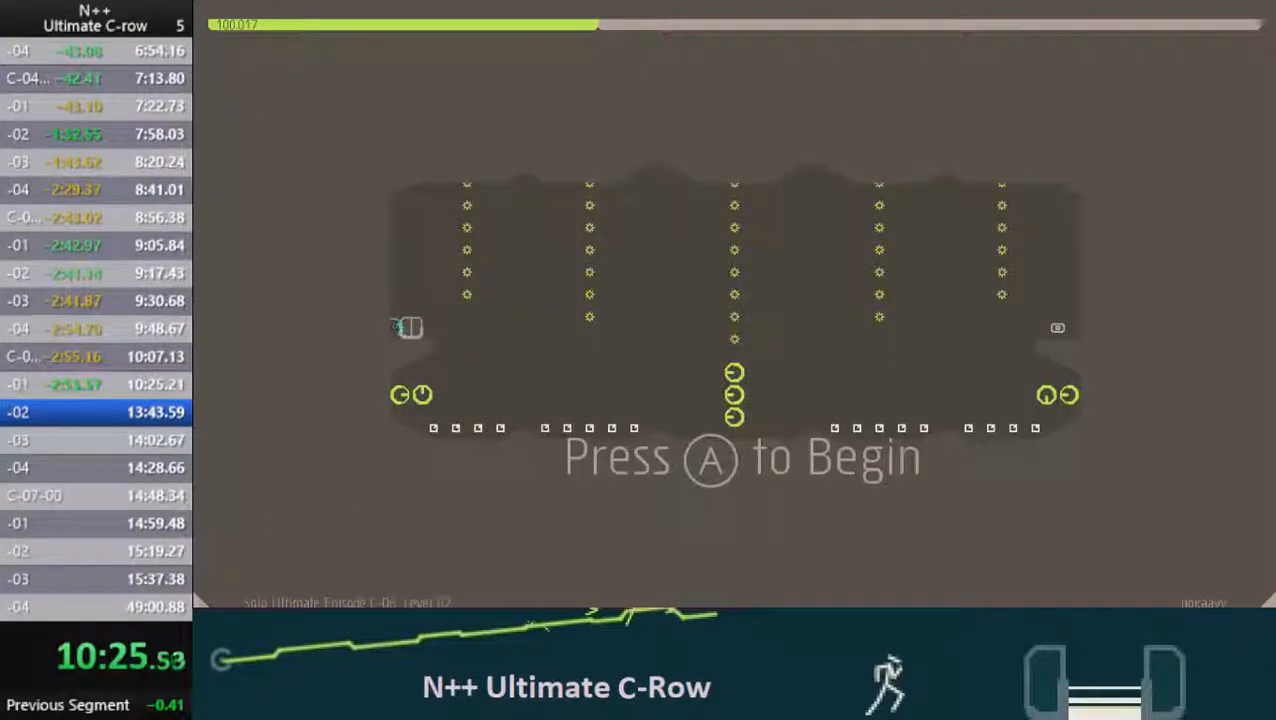
{"action": "key", "text": "a"}
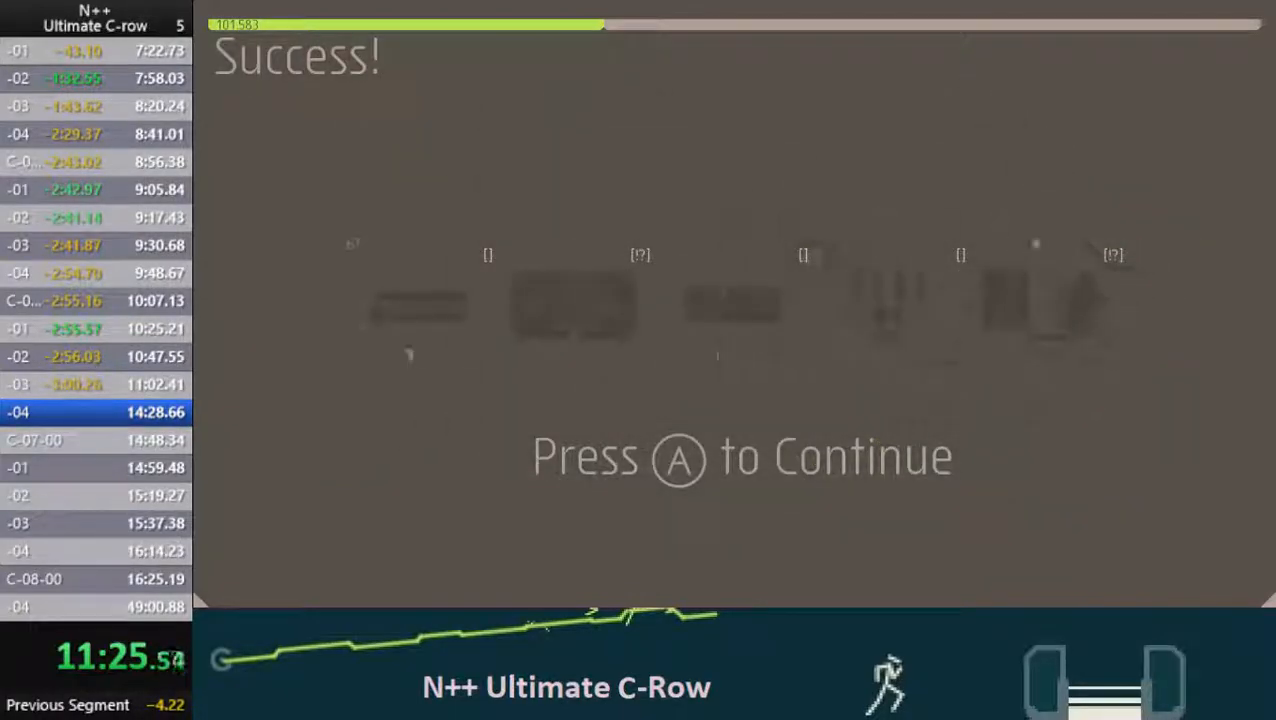
{"action": "key", "text": "a"}
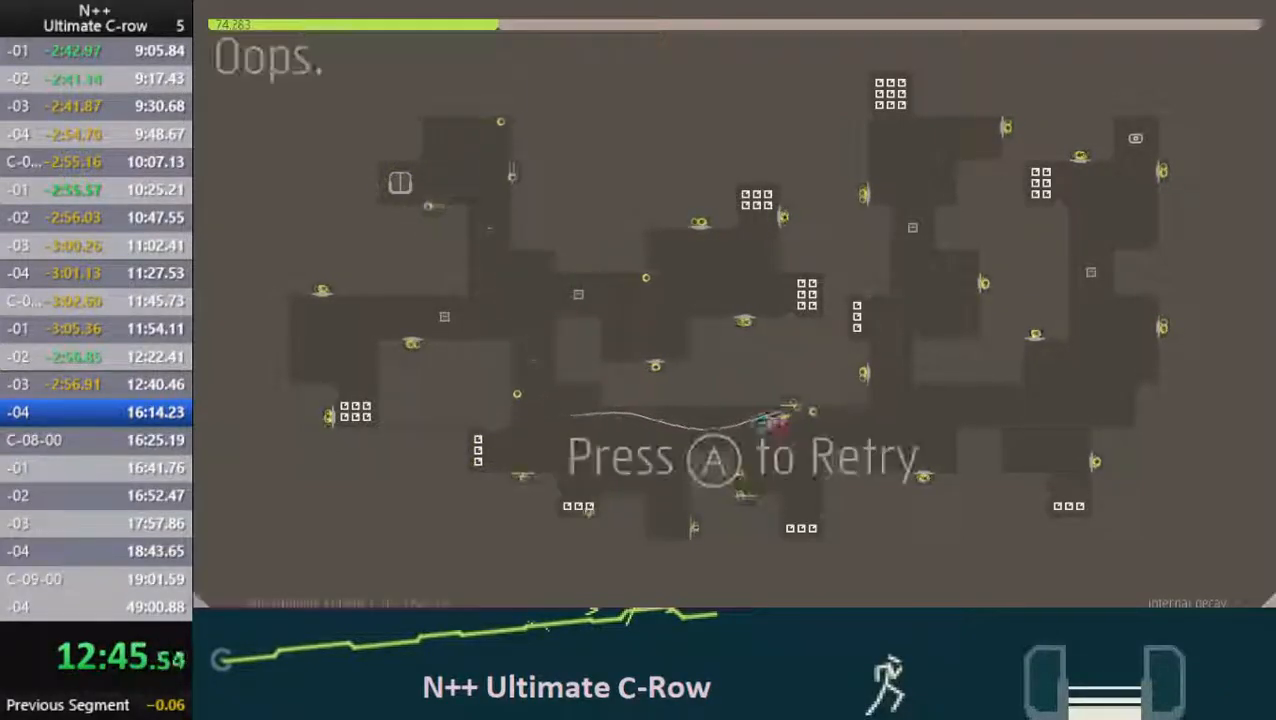
{"action": "key", "text": "a"}
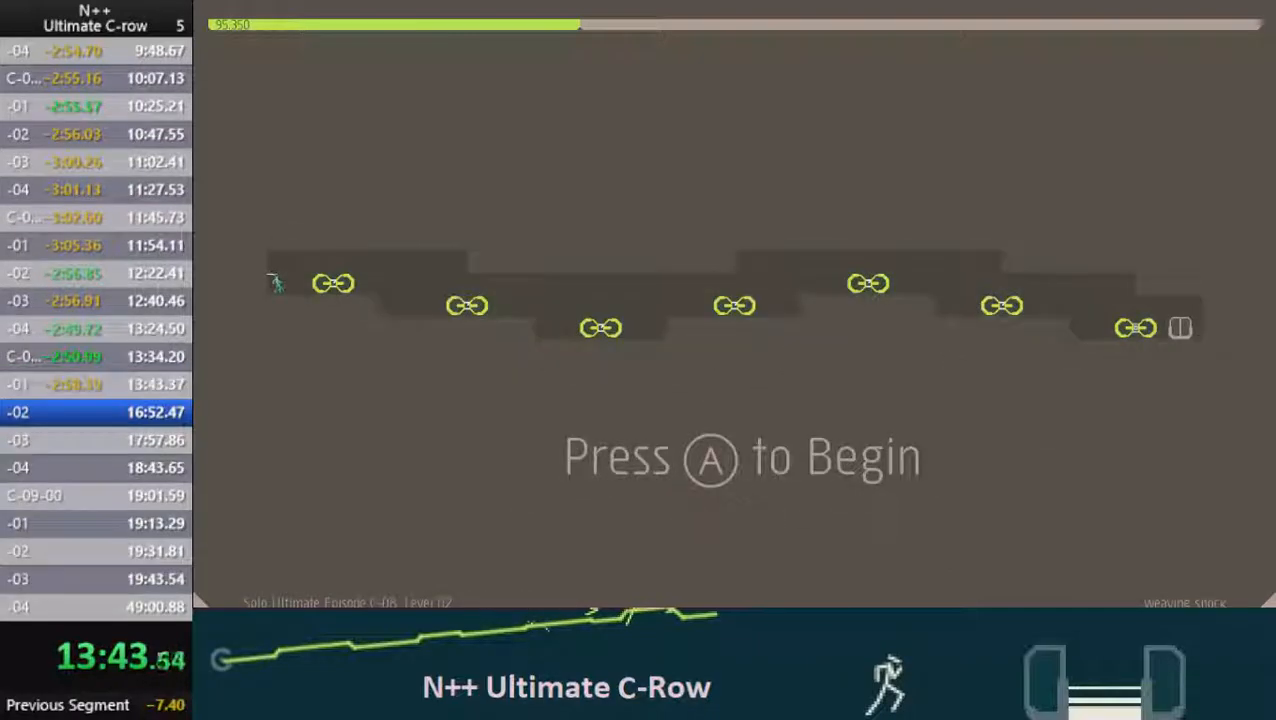
- Beat C-08-02 with a 14:03 split and reach the C-08-03 start screen
{"action": "key", "text": "a"}
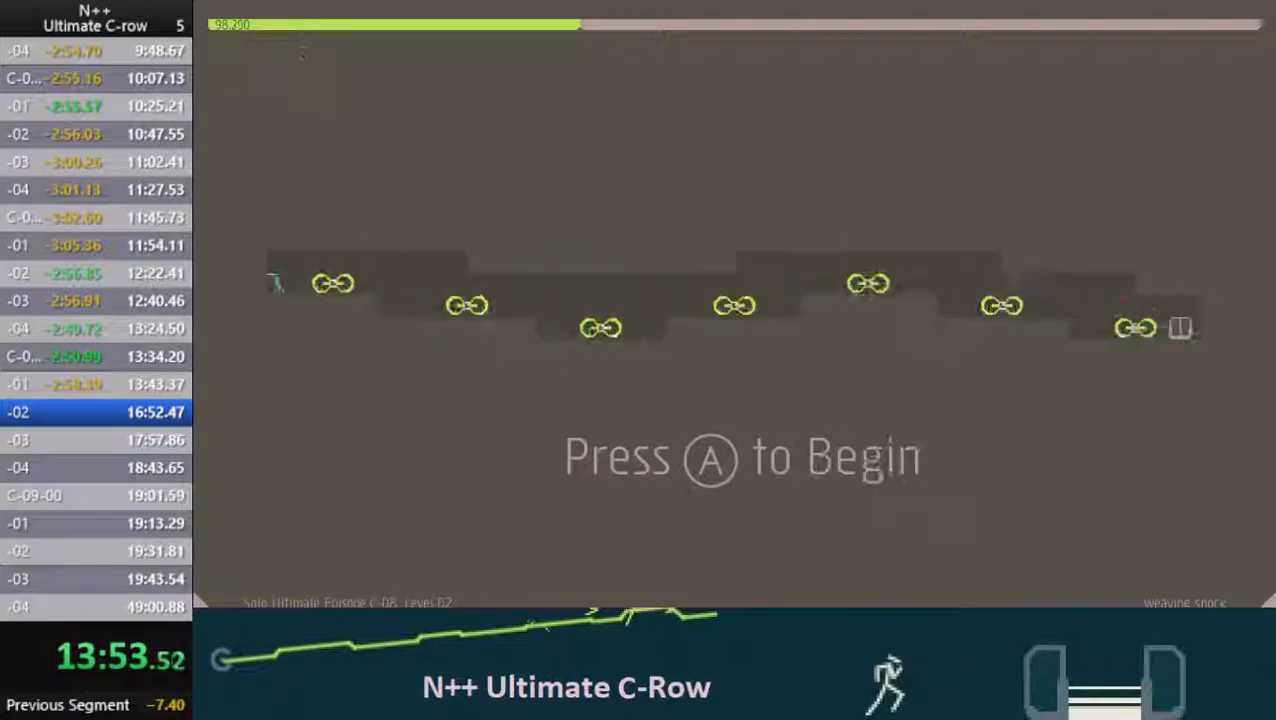
{"action": "key", "text": "A"}
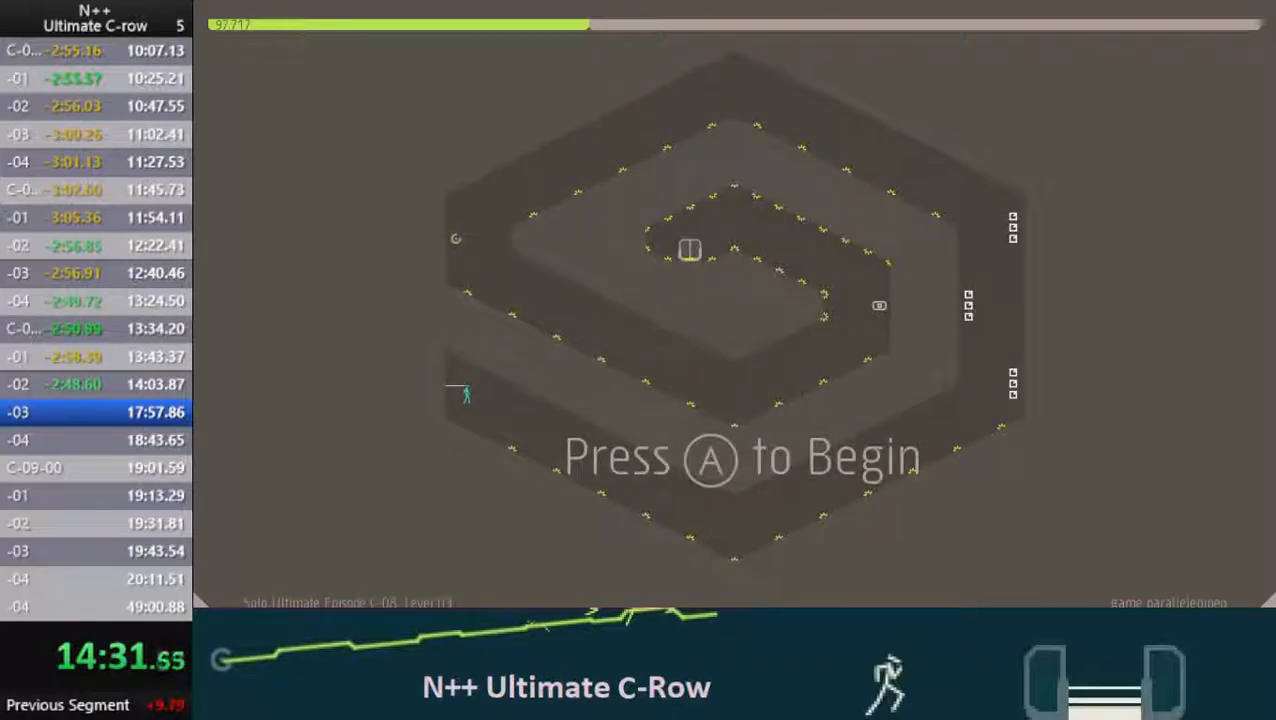
- Run C-08-03's spiral to the exit door, splitting at 14:54
{"action": "key", "text": "a"}
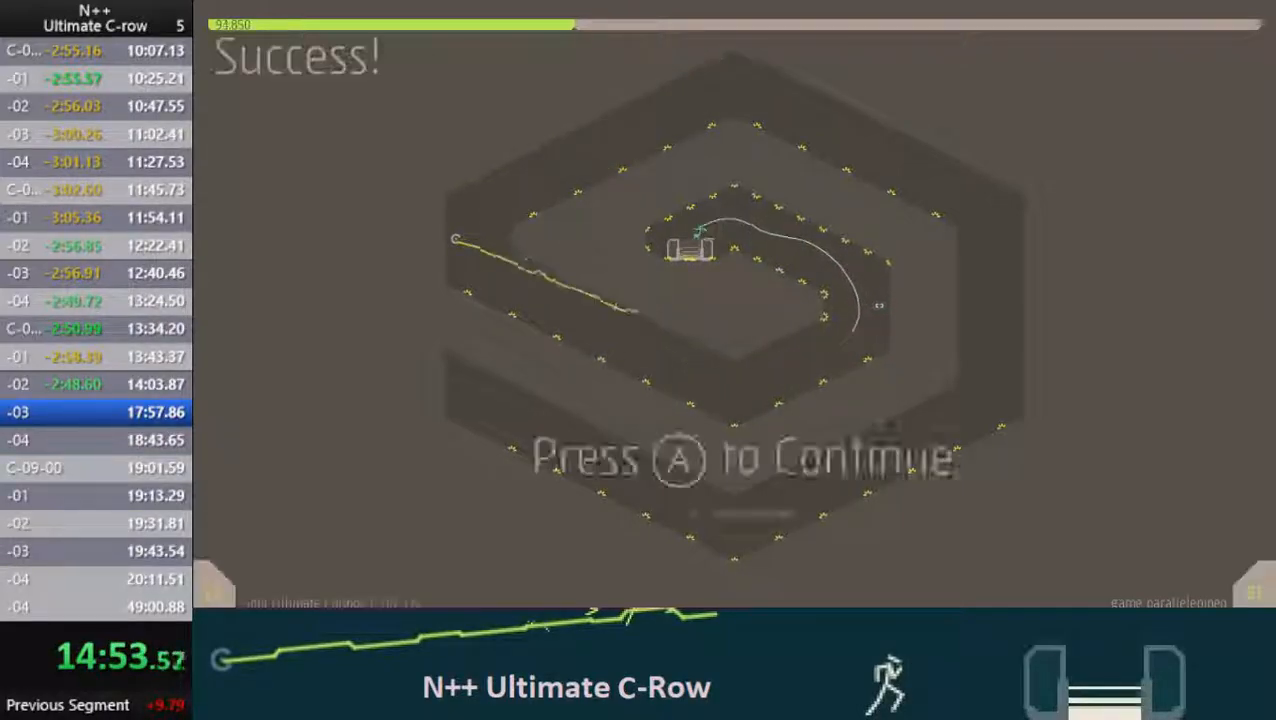
{"action": "key", "text": "a"}
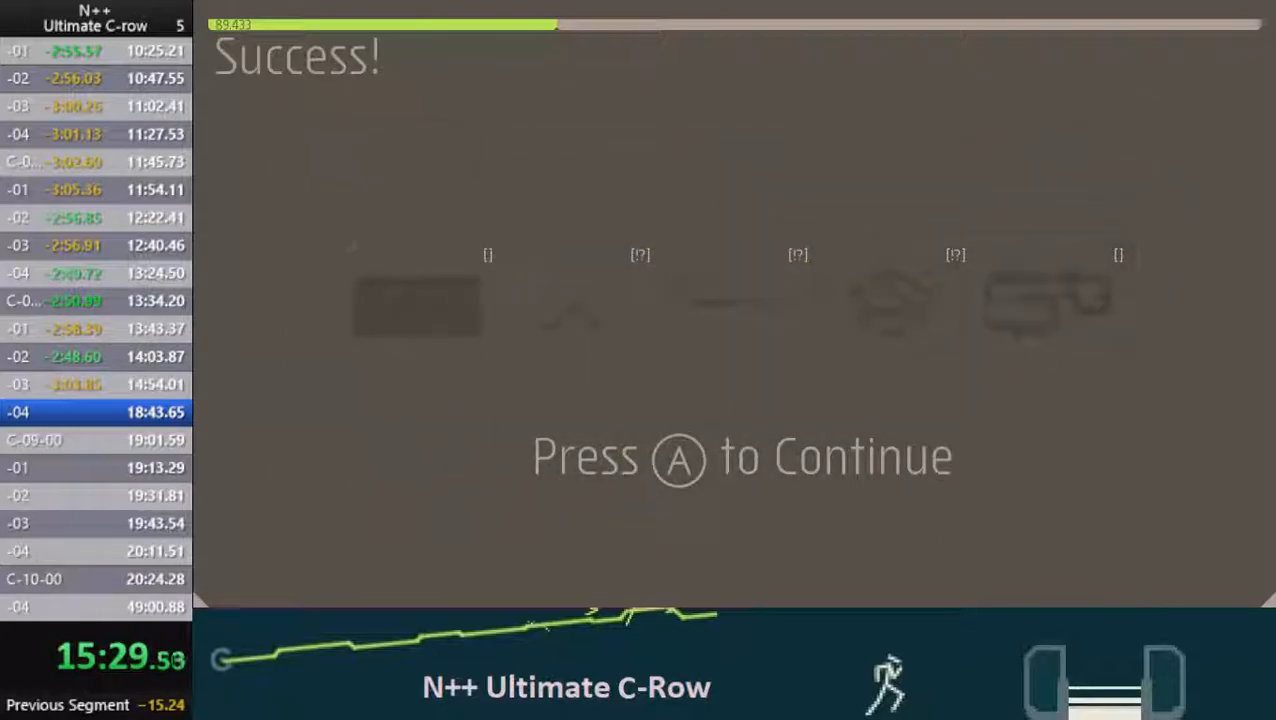
- Complete C-08-04 and continue past the episode Success summary
{"action": "key", "text": "a"}
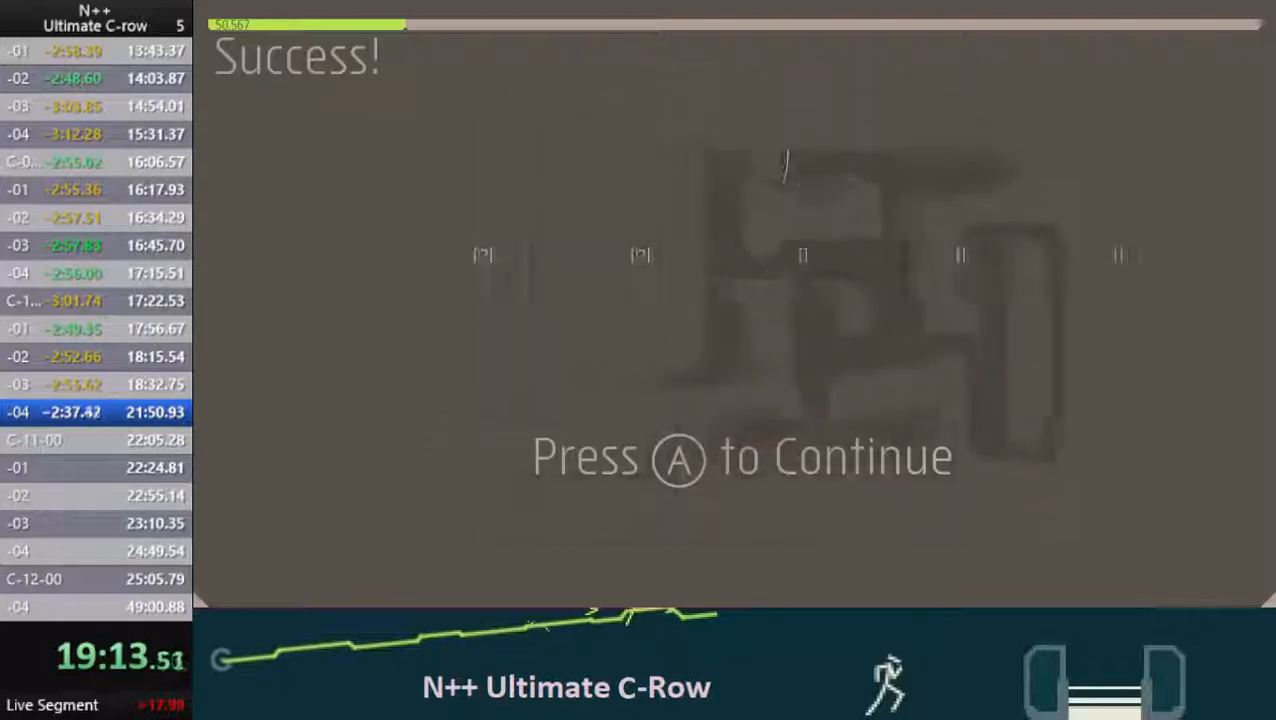
- Clear the last level before C-11 and continue past its Success screen
{"action": "key", "text": "a"}
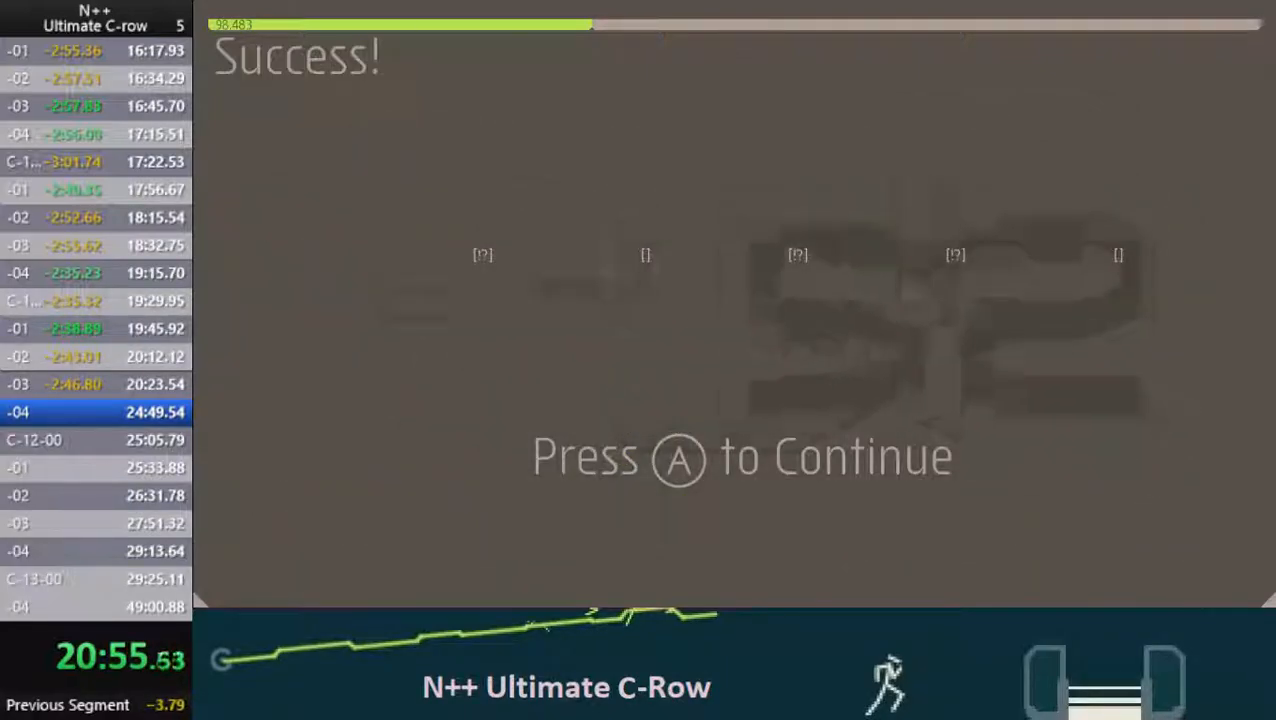
- Clear episode C-11 for a 20:57 split and continue to C-12's first level
{"action": "key", "text": "a"}
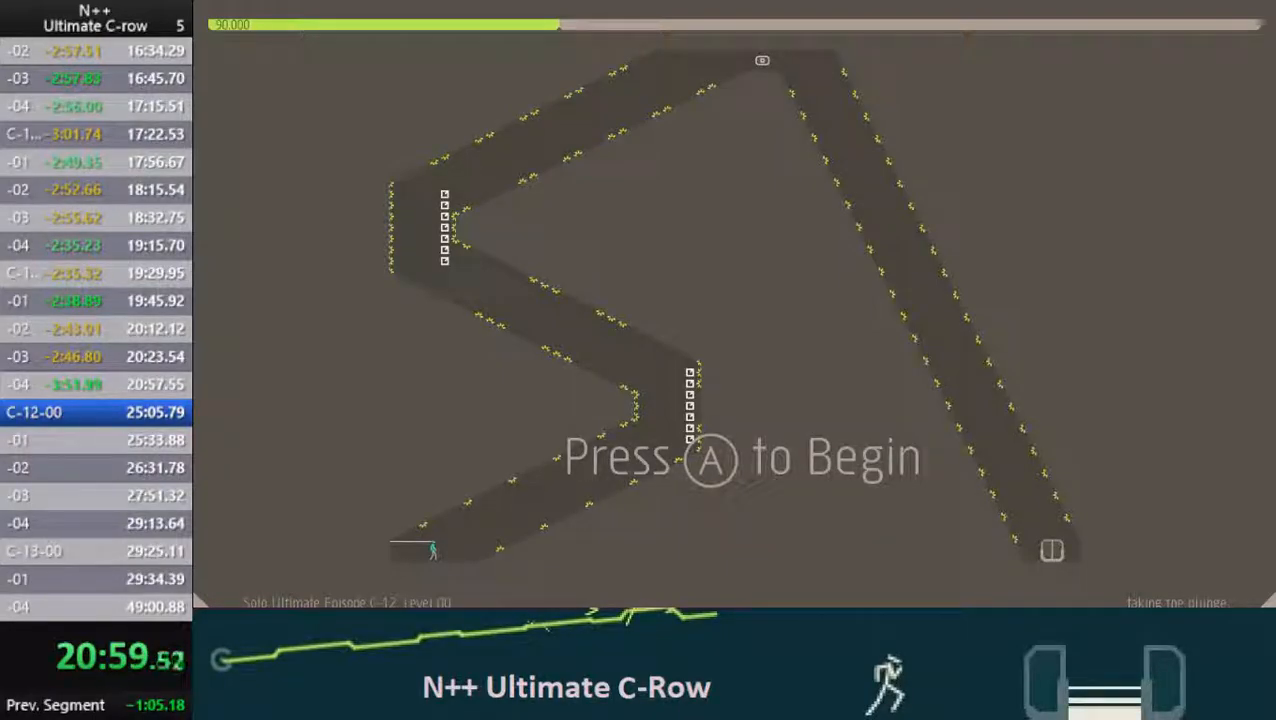
- Run C-12-00 to the exit, reaching its Success screen at 21:11
{"action": "key", "text": "a"}
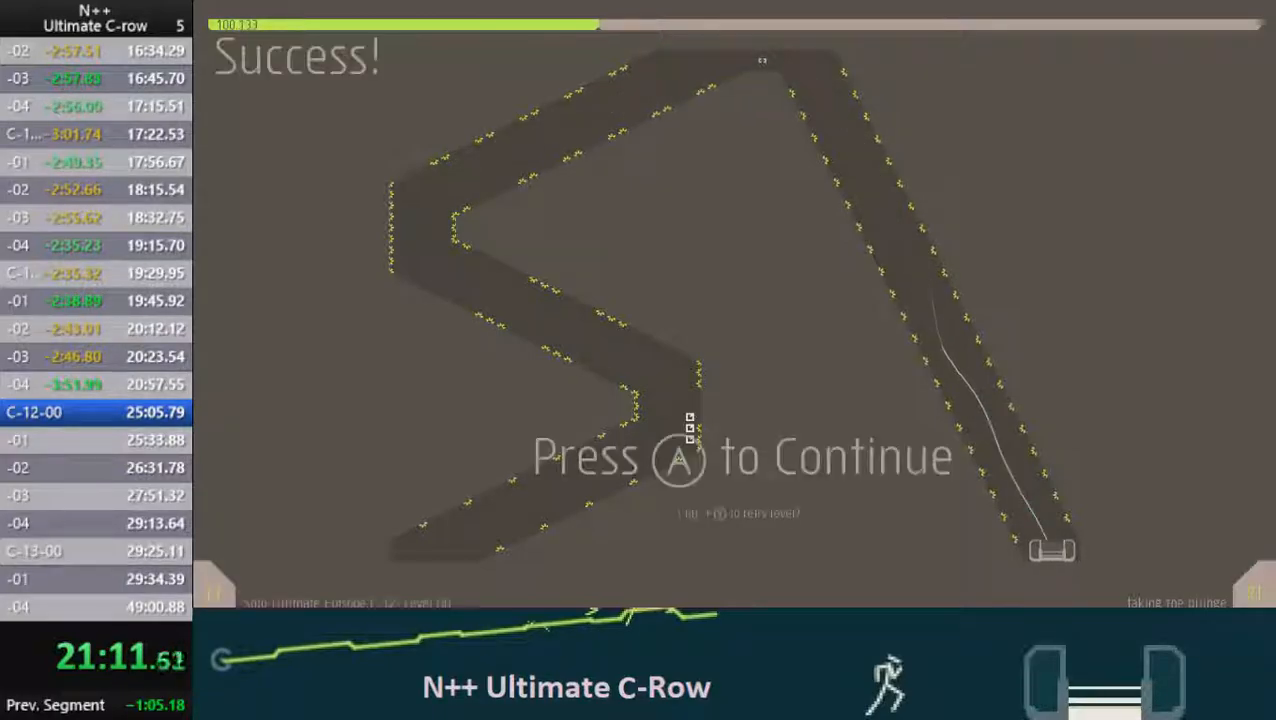
- Clear C-12 levels 01 and 02, splitting at 22:06, arriving at level 03
{"action": "key", "text": "a"}
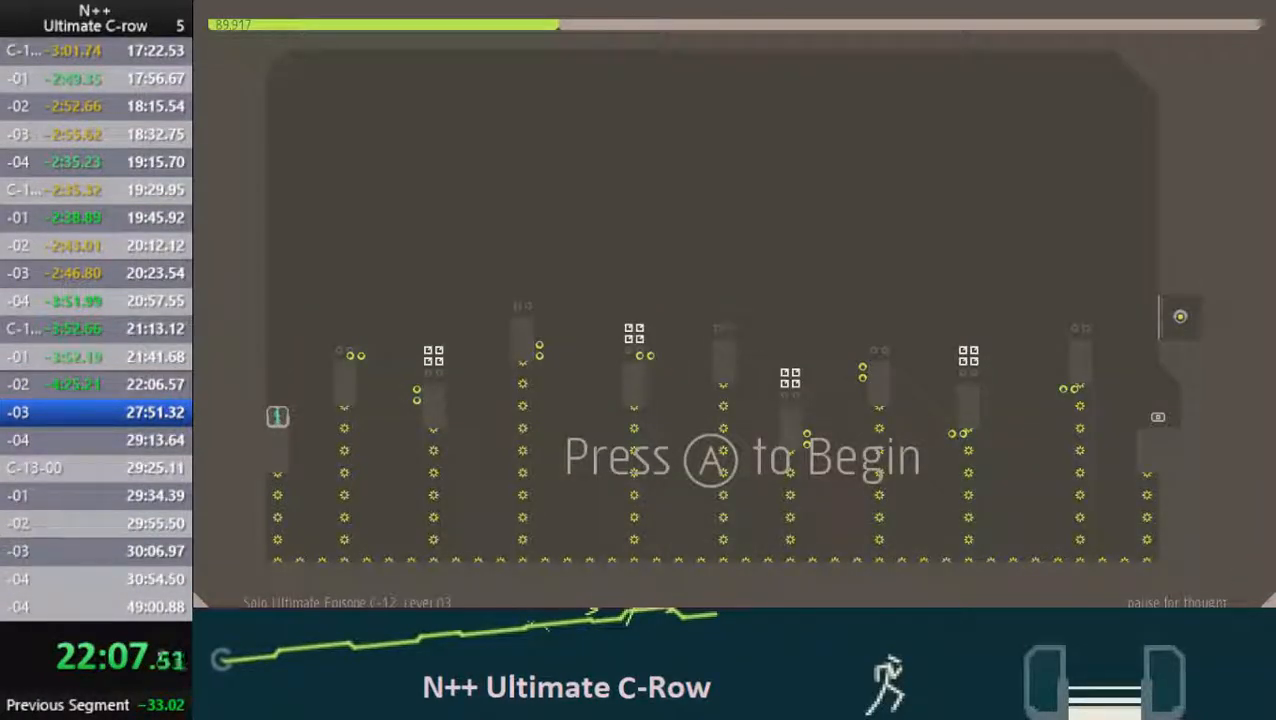
- Start C-12-03, retry after dying, and clear the rest of episode C-12
{"action": "key", "text": "a"}
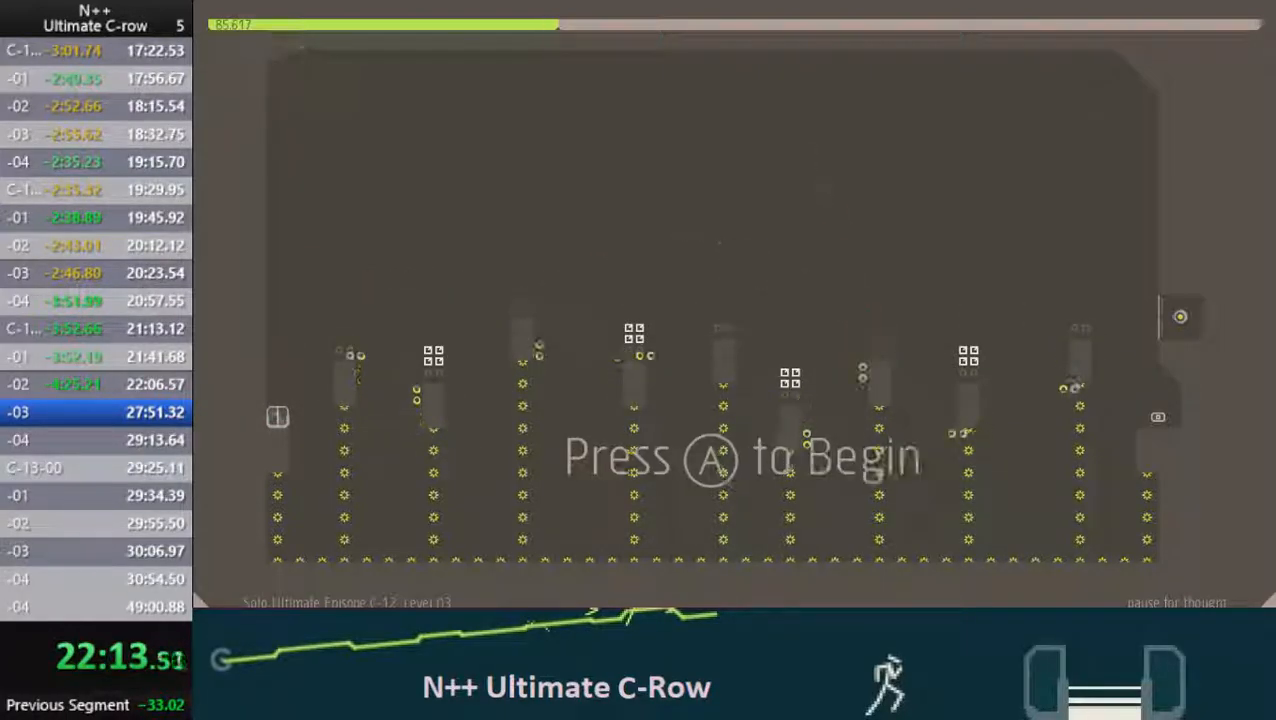
{"action": "key", "text": "a"}
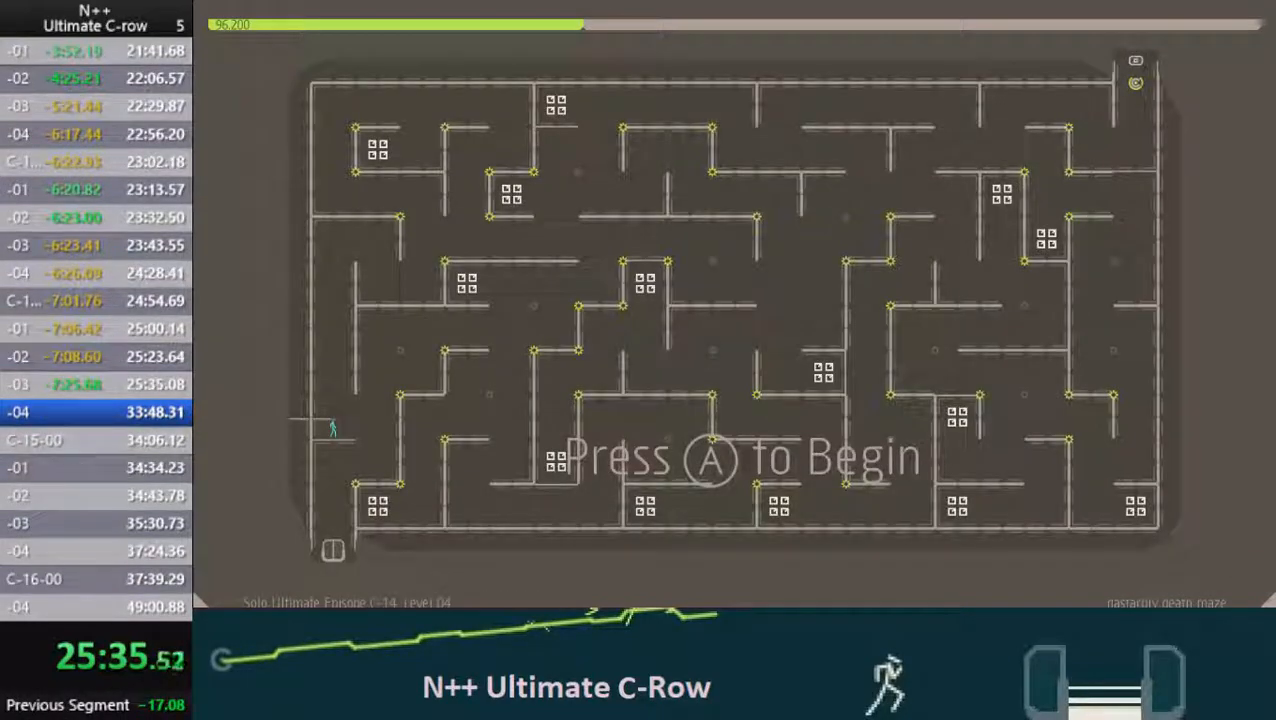
- Clear the C-14-04 maze and return to the Solo Episodes menu at 26:07
{"action": "key", "text": "a"}
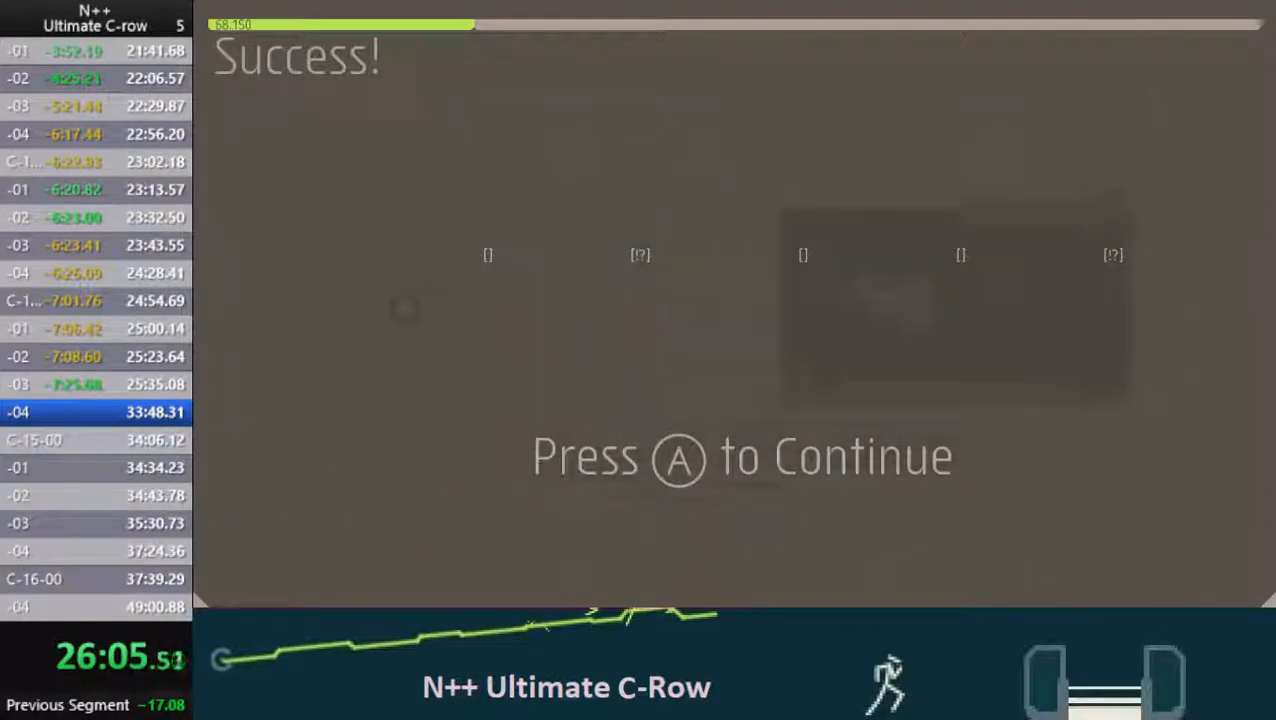
{"action": "key", "text": "a"}
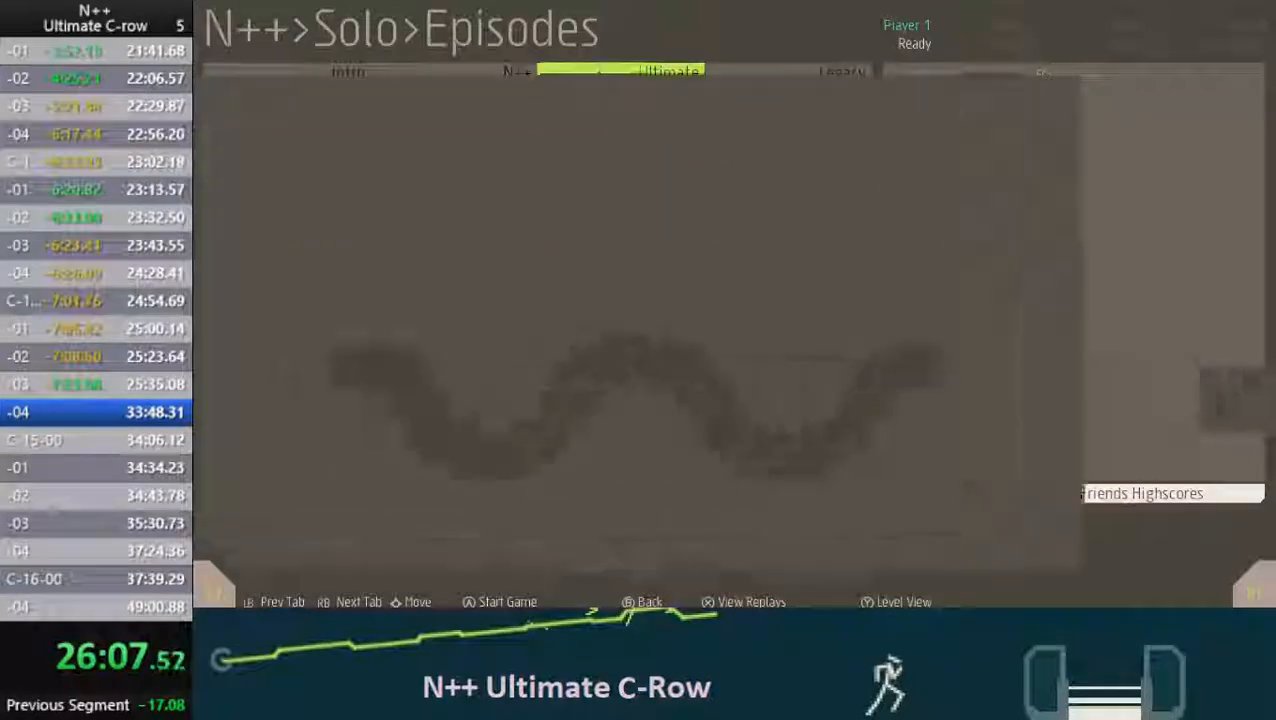
- Select and start episode C-15 from the Solo Episodes menu
{"action": "left_click", "coordinate": [507, 601]}
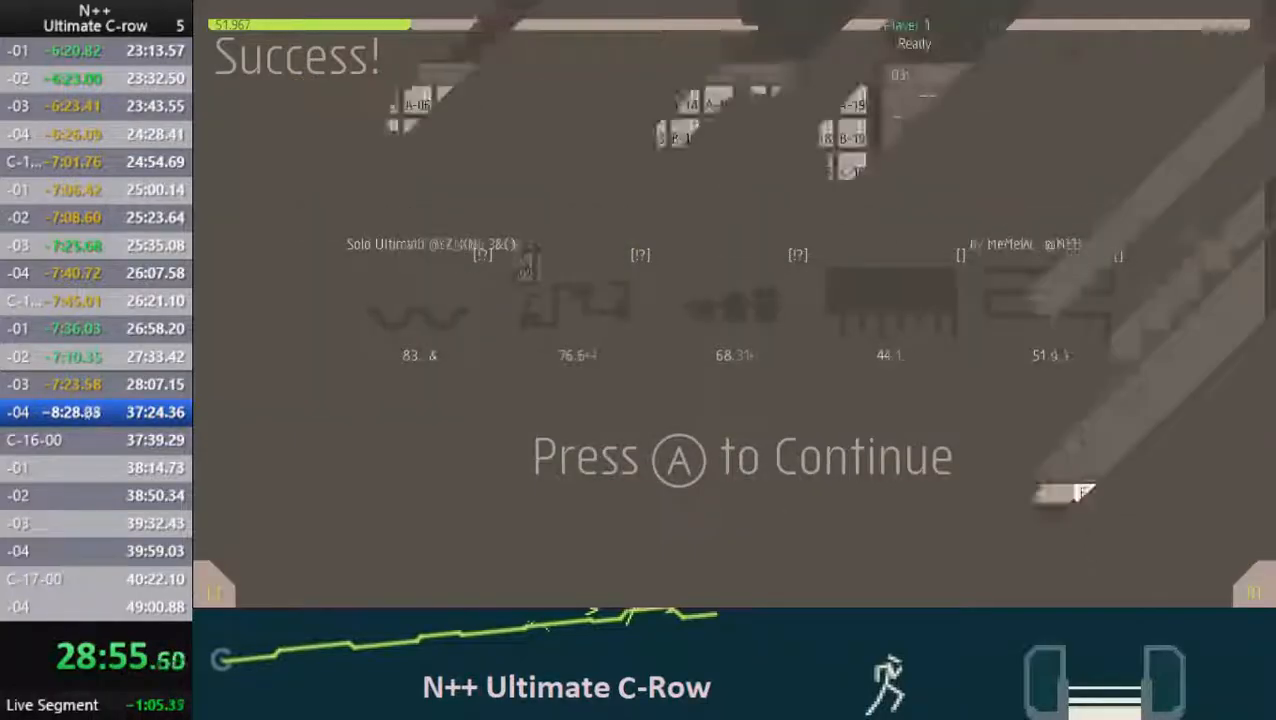
- Finish C-15's last level for a 28:57 split and move on to C-16-00
{"action": "key", "text": "a"}
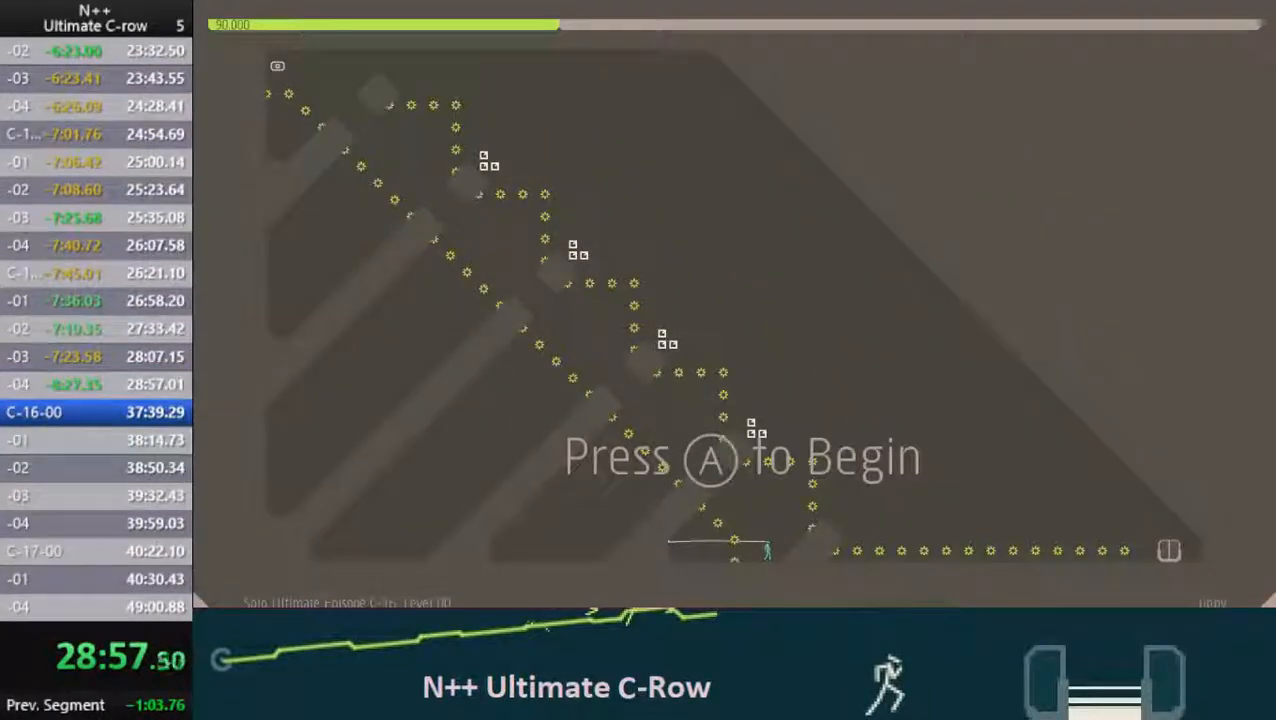
- Clear C-16 levels 00 through 02, then begin level 03
{"action": "key", "text": "a"}
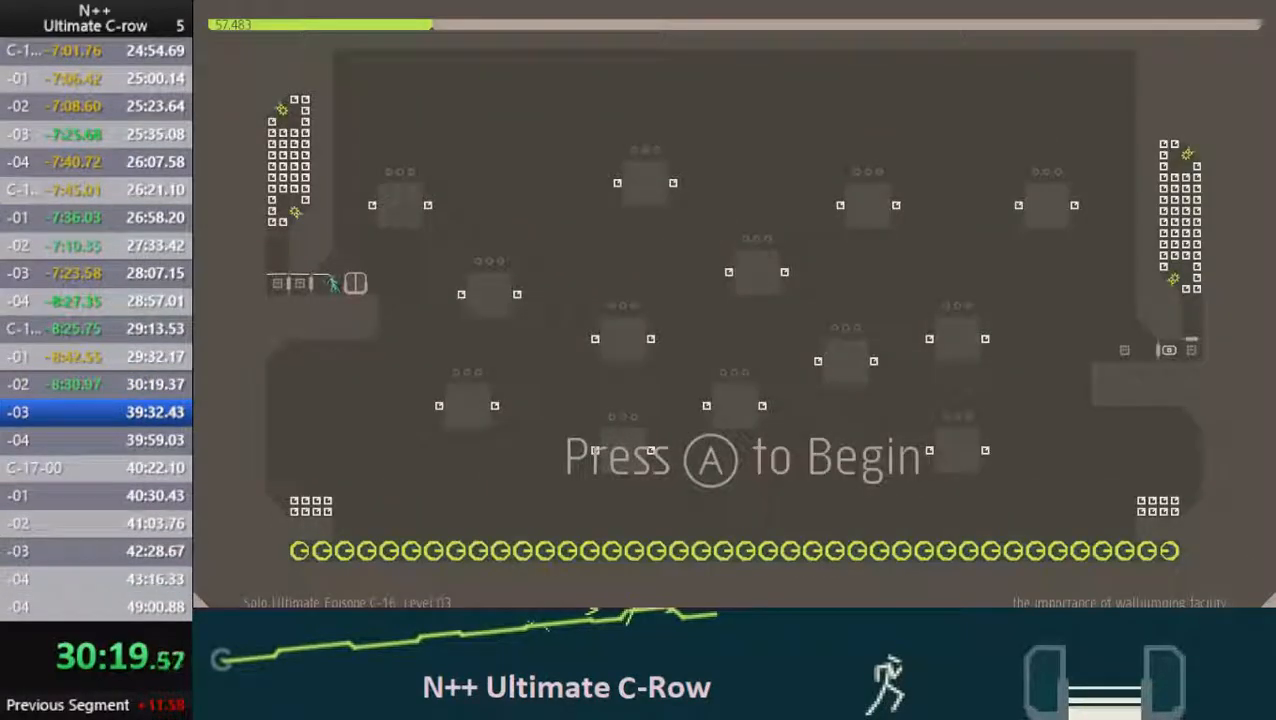
{"action": "key", "text": "a"}
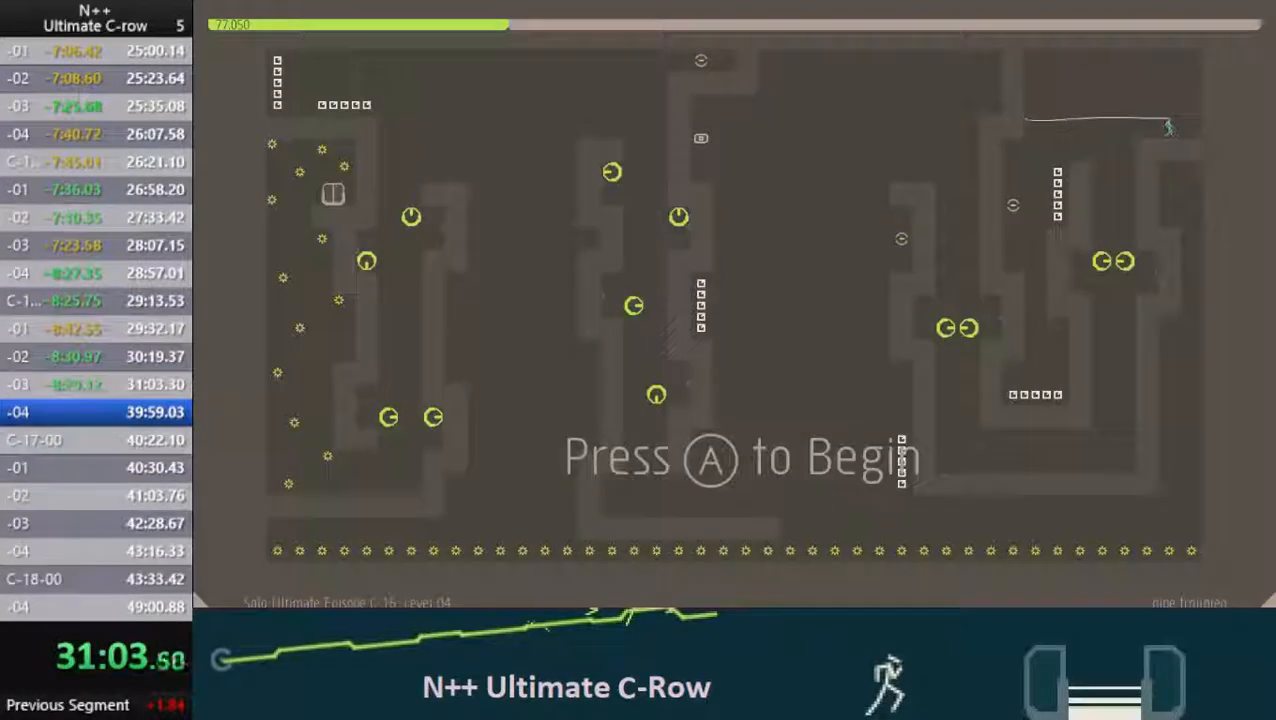
- Clear C-16 level 03 and start playing level 04
{"action": "key", "text": "a"}
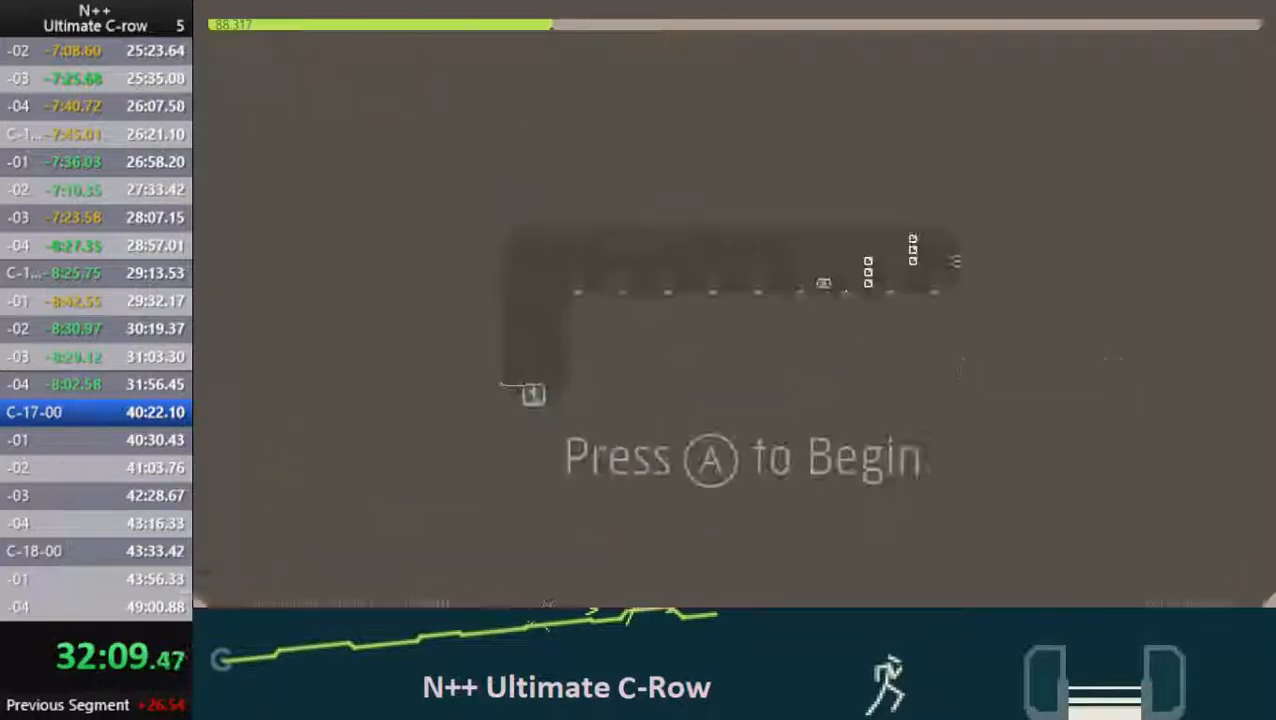
- Beat C-16's level 04 and start C-17 level 00, splitting at 33:10
{"action": "key", "text": "a"}
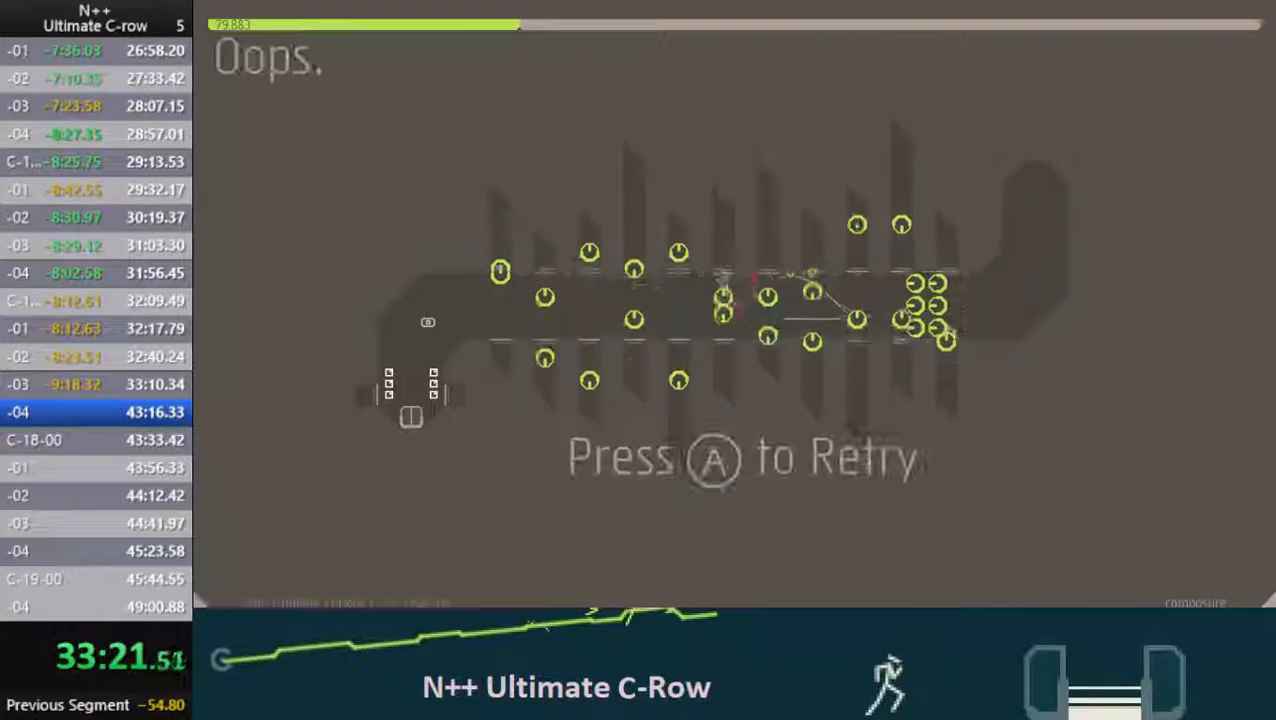
- Run C-17 levels 00–03, then die on level 04 with the timer at 33:44
{"action": "key", "text": "a"}
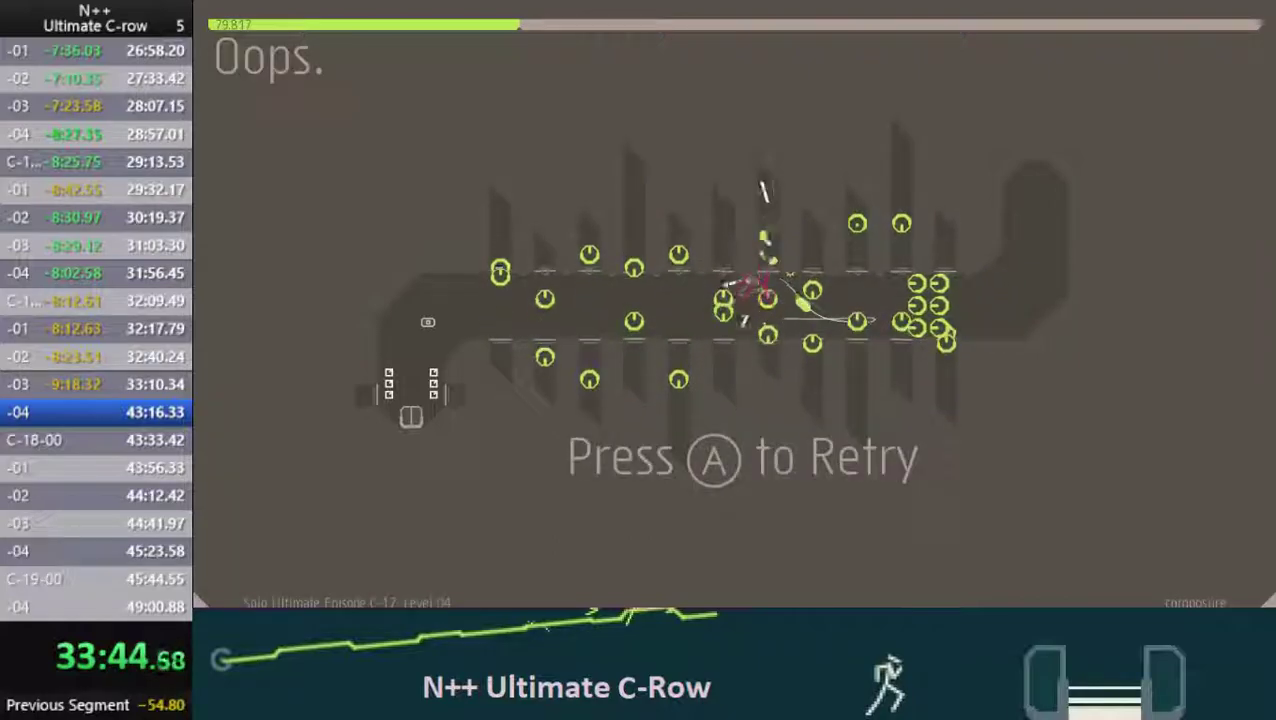
- Retry C-17-04, die again, and reload the level at 33:48
{"action": "key", "text": "a"}
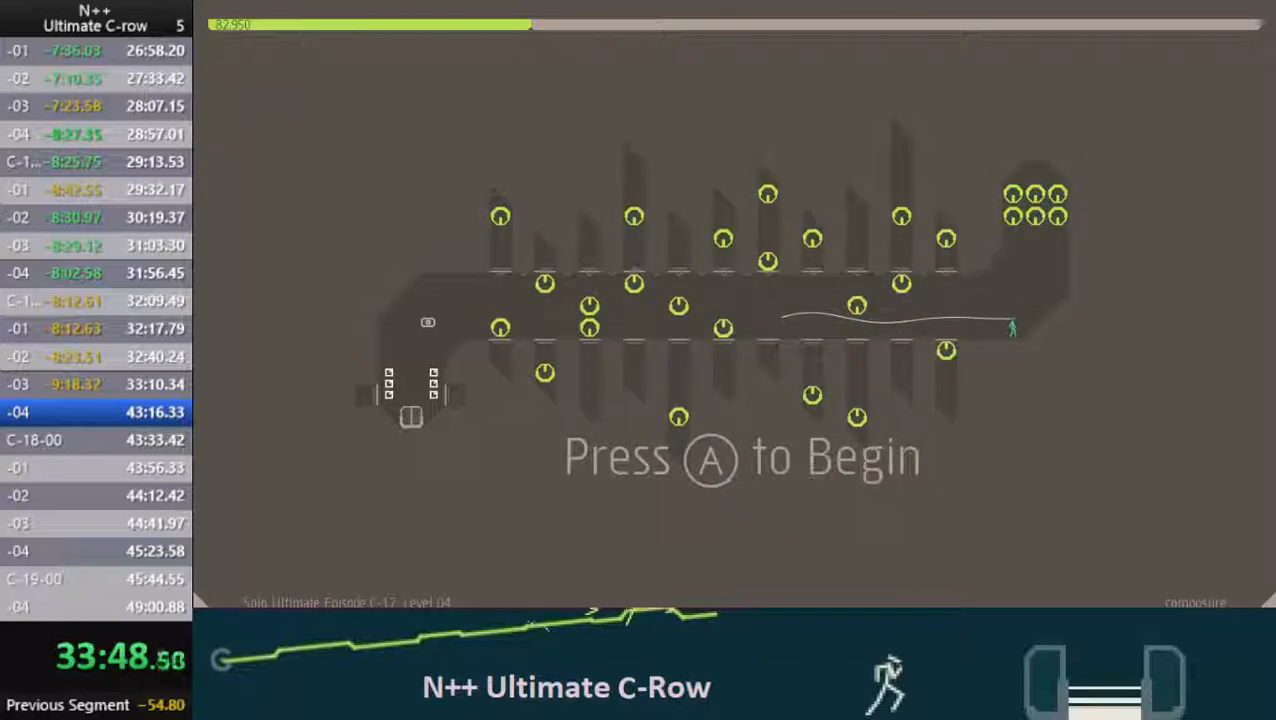
- Beat C-17-04 to reach the episode Success screen with a 34:12 split
{"action": "key", "text": "a"}
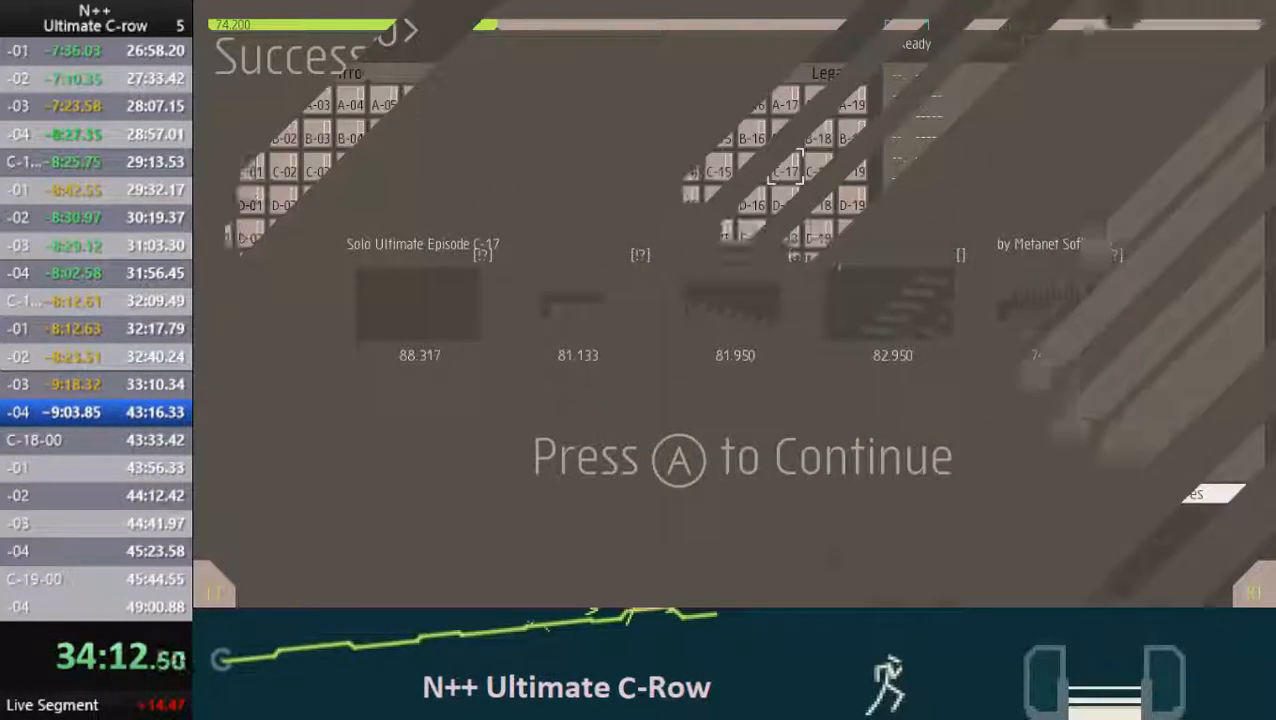
- Start C-18, clear levels 00–02 by 35:13, and die once on the funhouse
{"action": "key", "text": "a"}
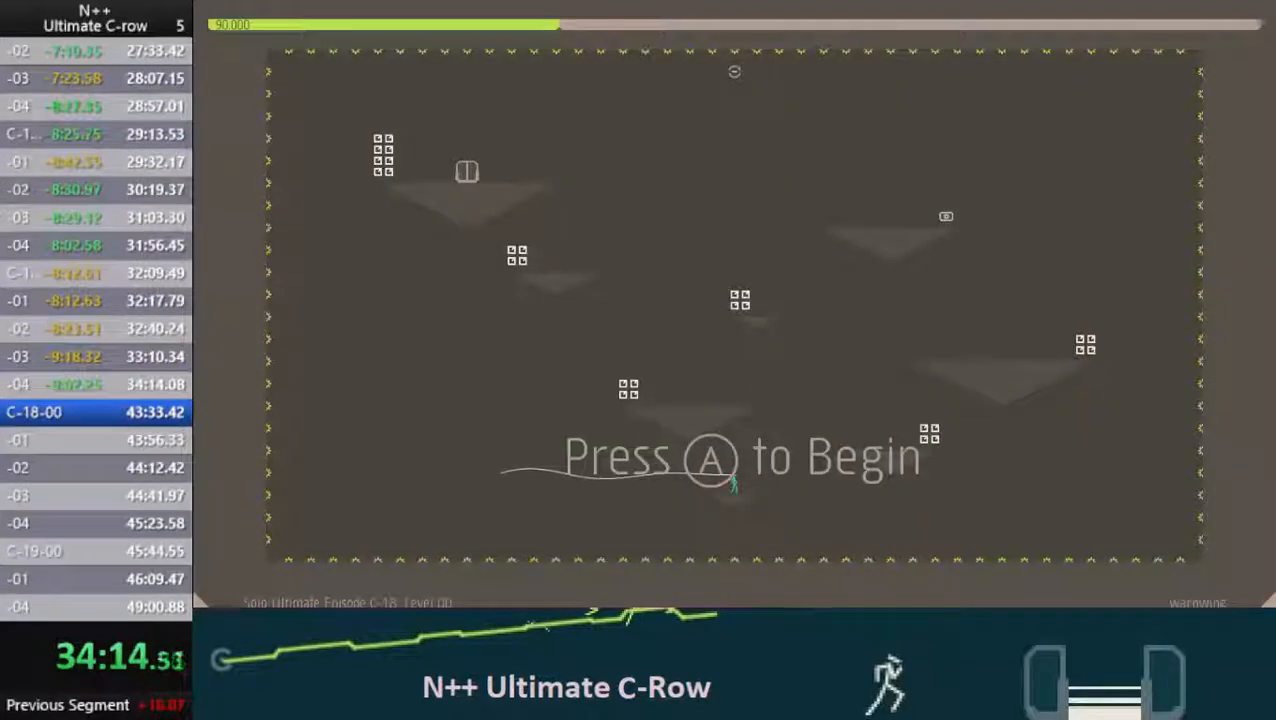
{"action": "key", "text": "a"}
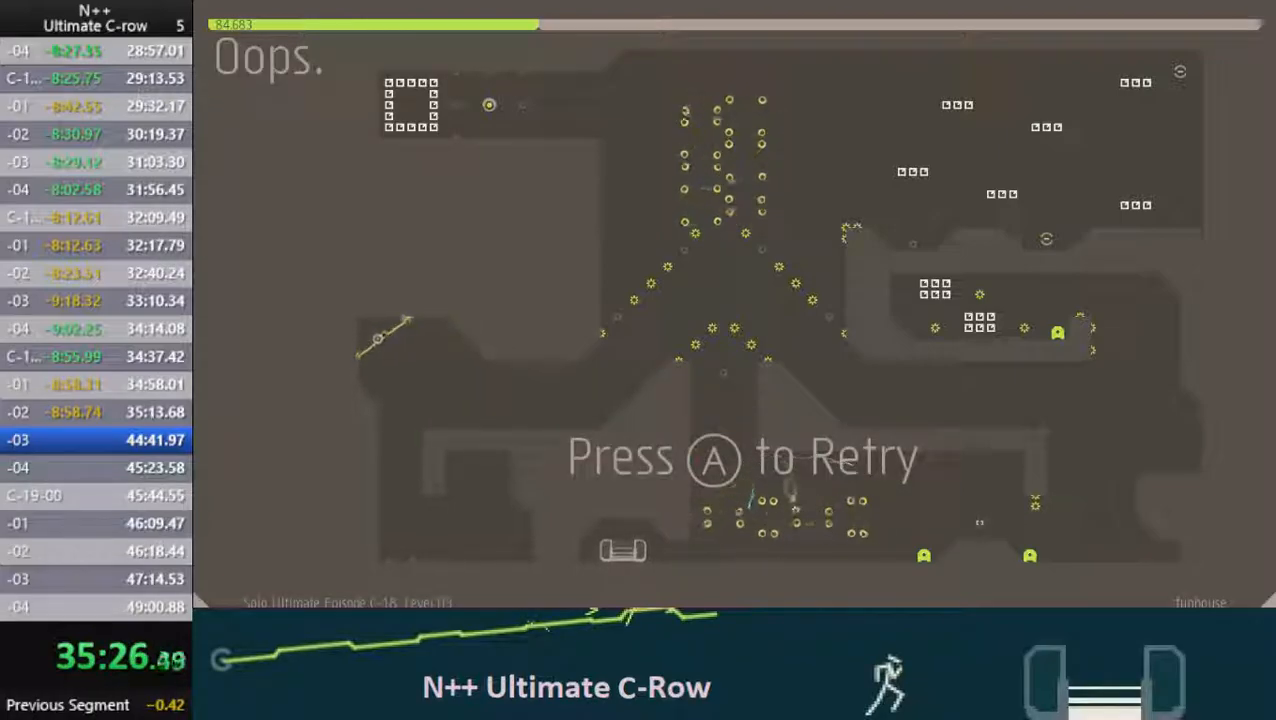
- Restart the funhouse, clear C-18-03 and 04 for a 36:11 split, and load C-19-00
{"action": "key", "text": "a"}
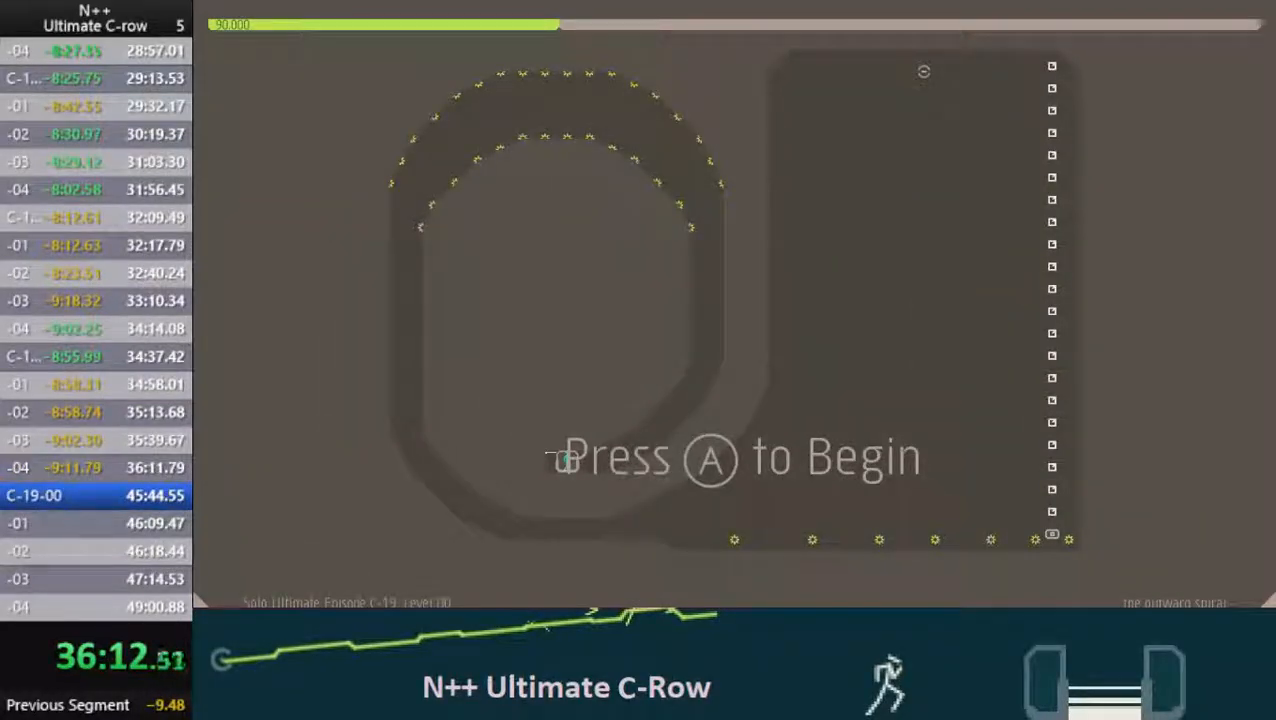
- Clear the outward spiral and C-19 levels 01–03, reaching synchronized swimming by 37:46
{"action": "key", "text": "a"}
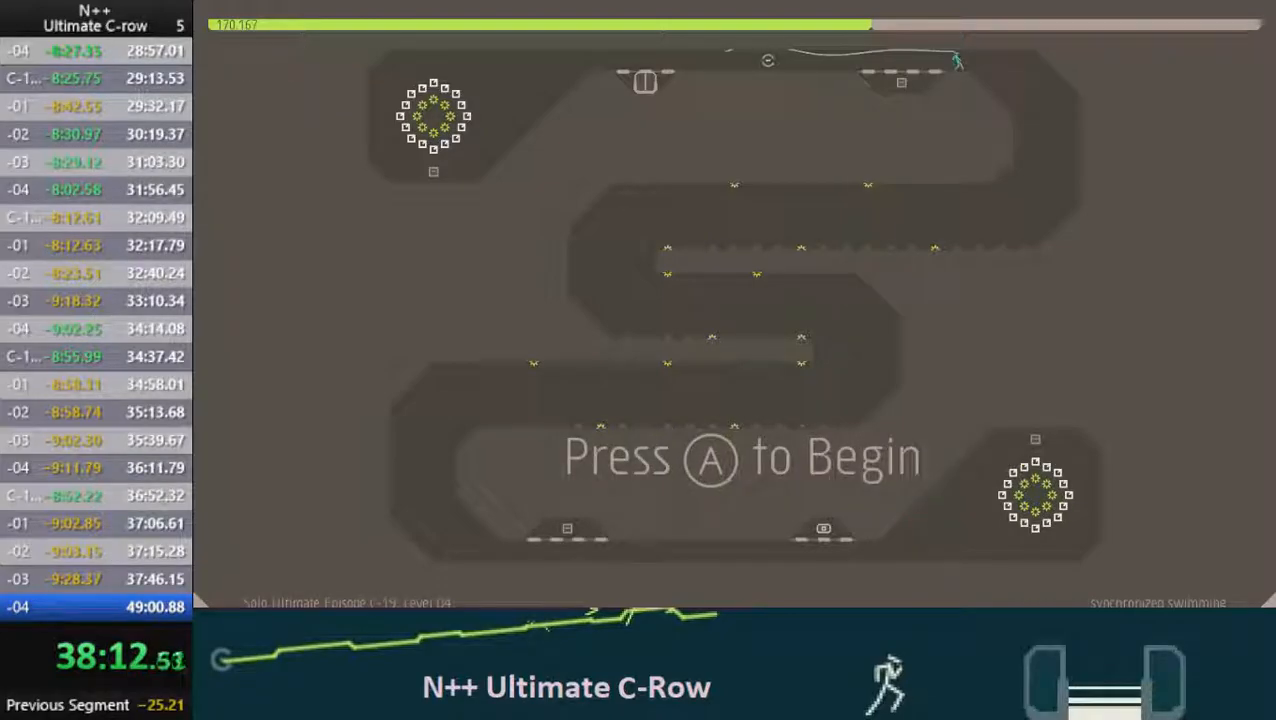
- Attempt synchronized swimming twice, dying near the bottom-right pod at 39:18
{"action": "key", "text": "a"}
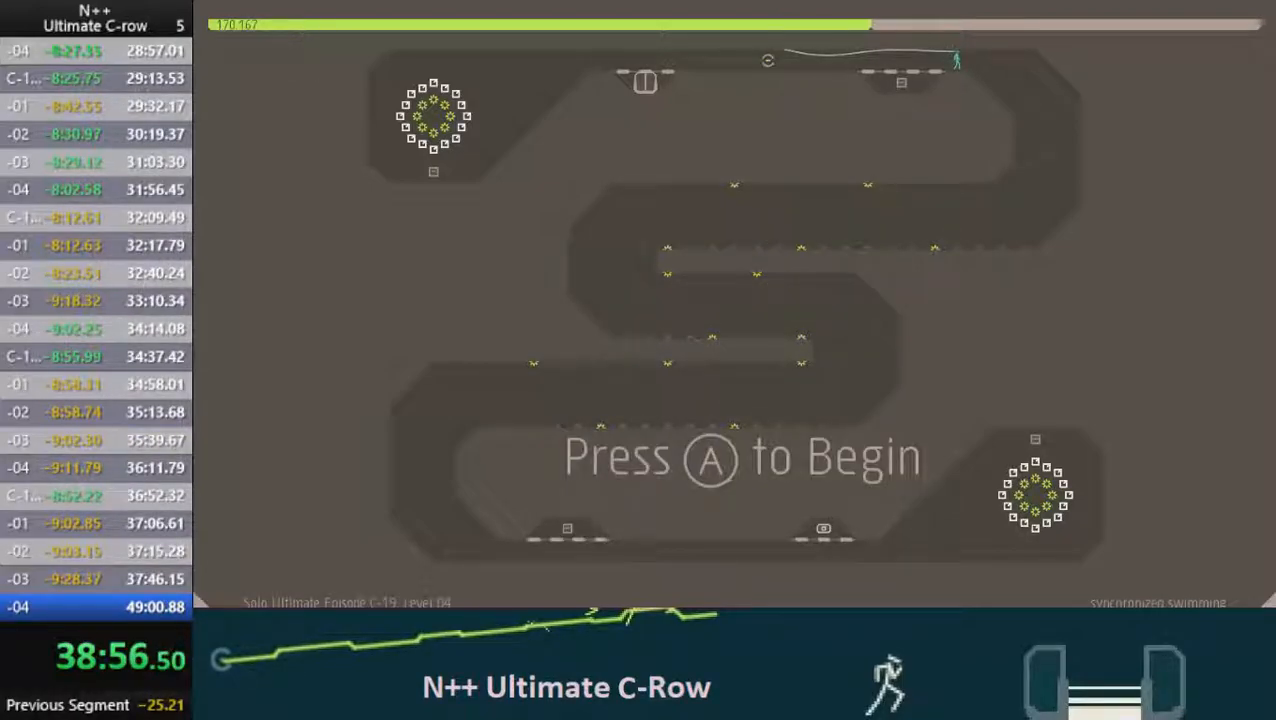
{"action": "key", "text": "a"}
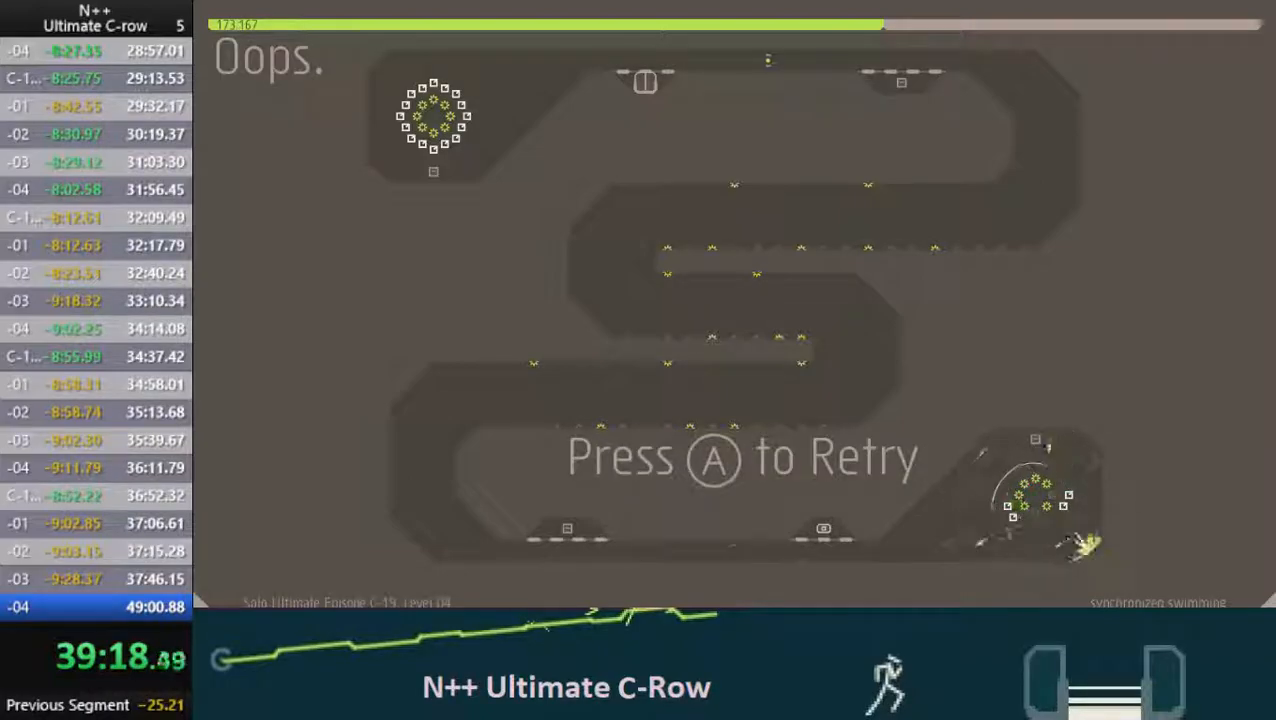
- Retry synchronized swimming and die midway along the lower corridor at 39:56
{"action": "key", "text": "a"}
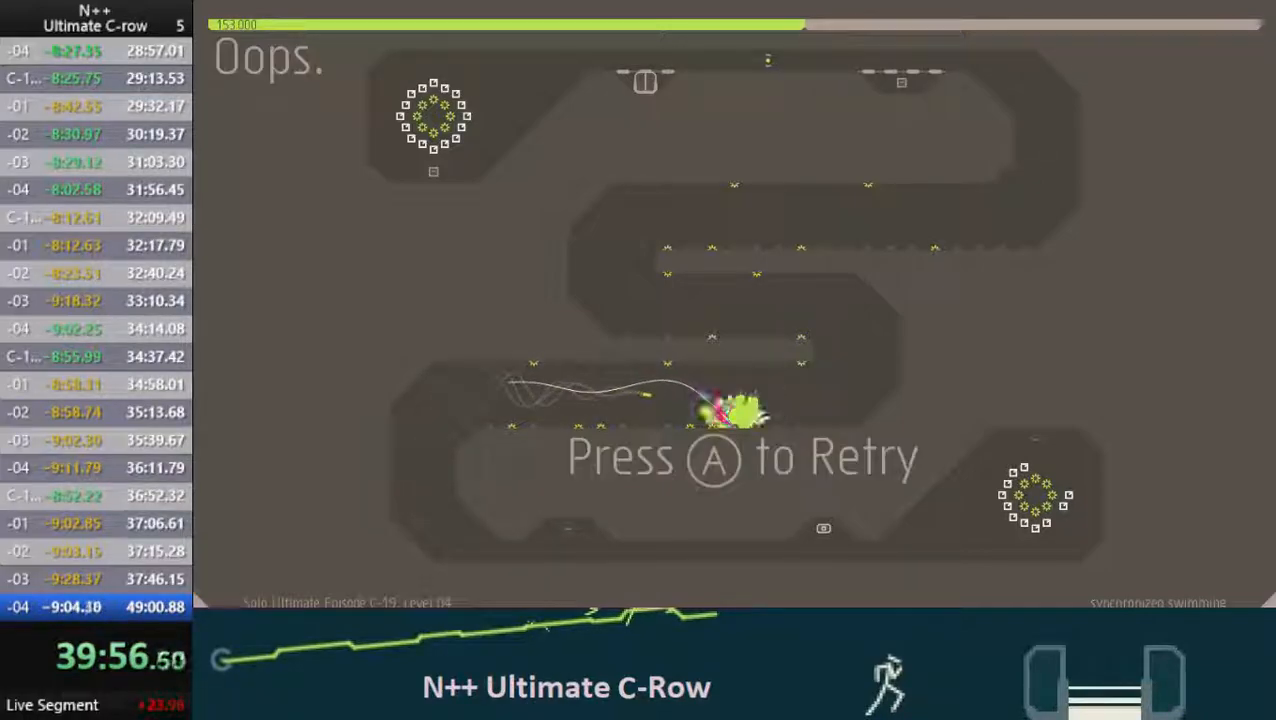
{"action": "key", "text": "a"}
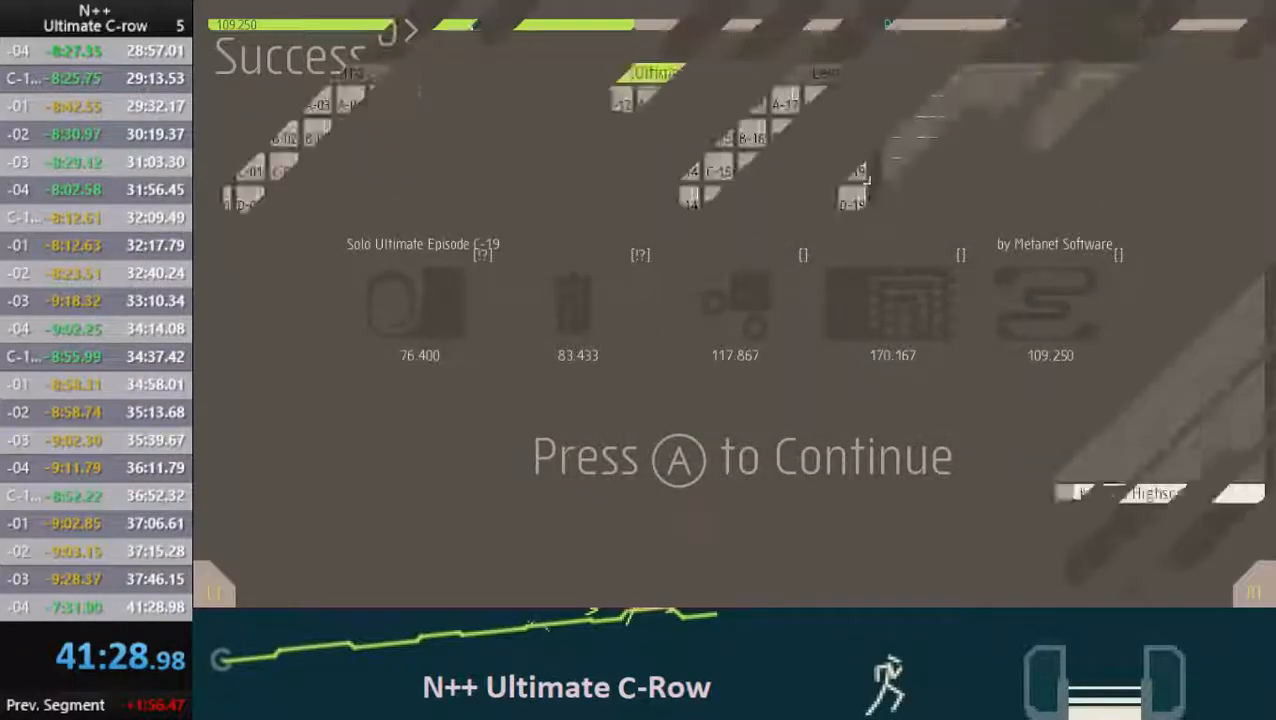
- Continue from C-19's Success screen to the Solo Episodes menu, resetting the split timer
{"action": "key", "text": "a"}
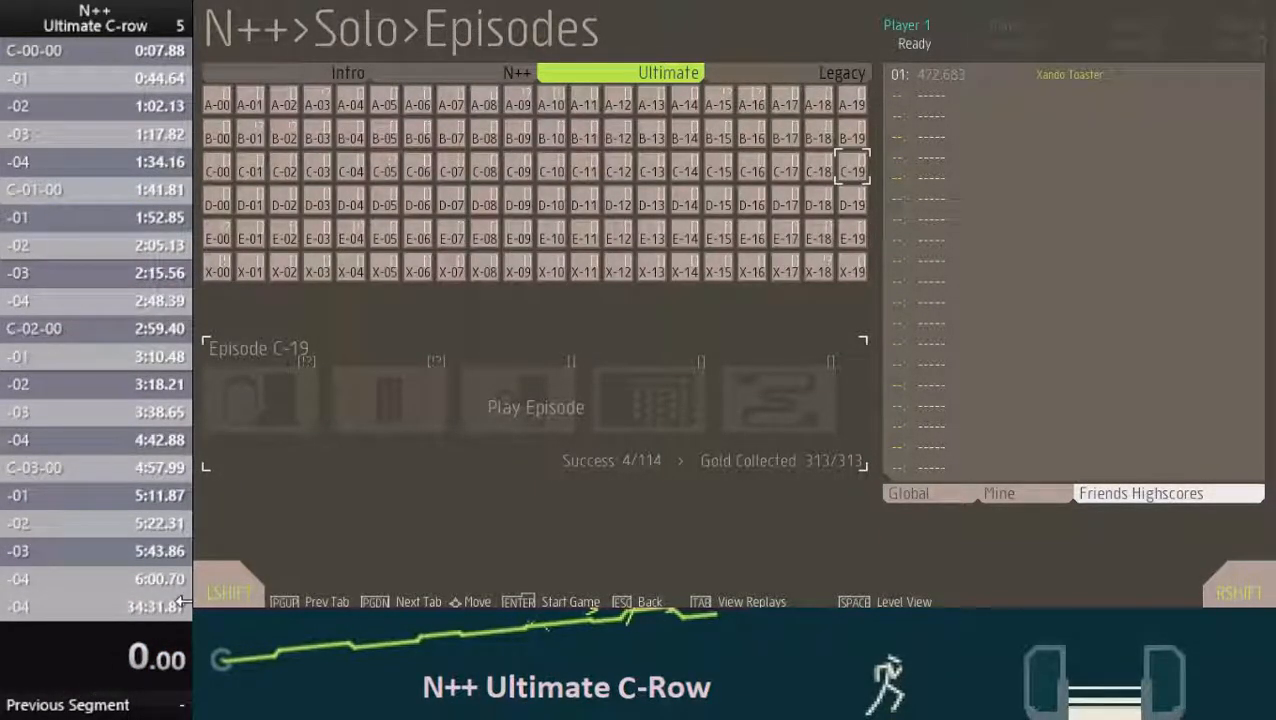
{"action": "mouse_move", "coordinate": [113, 645]}
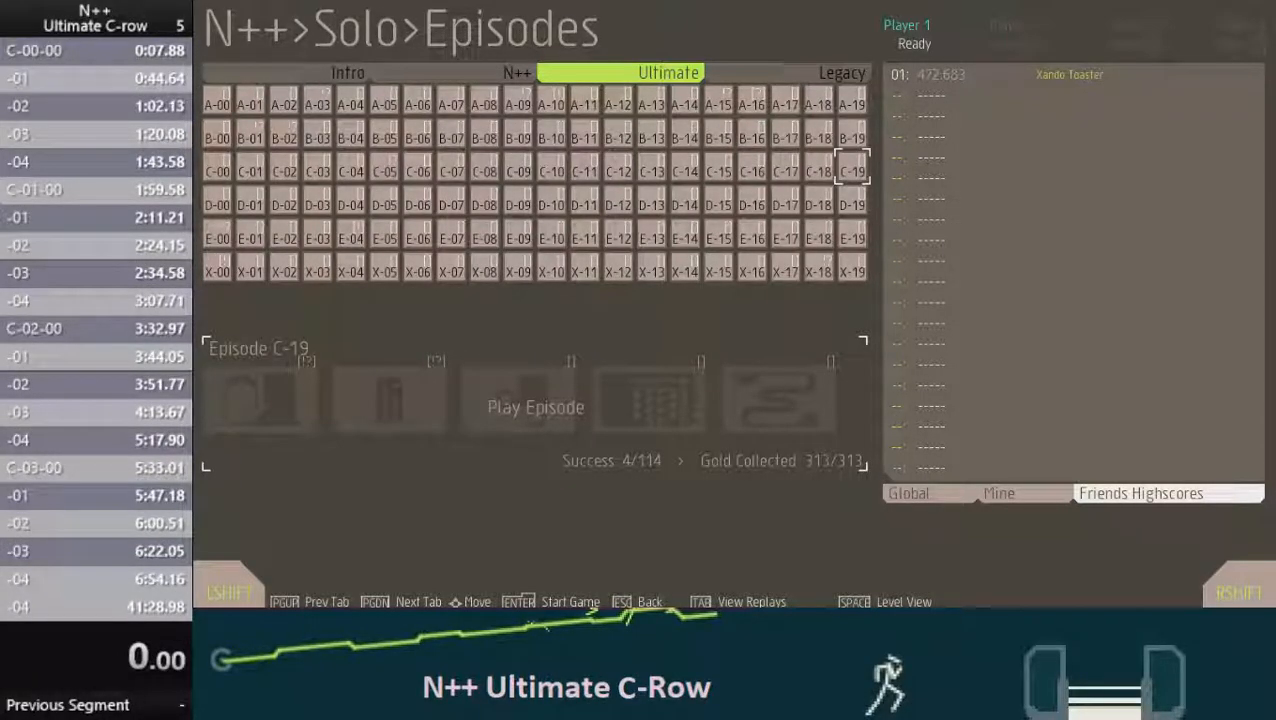
- Exit to the main menu and reopen Solo, returning to the standard episode set at A-00
{"action": "key", "text": "Escape"}
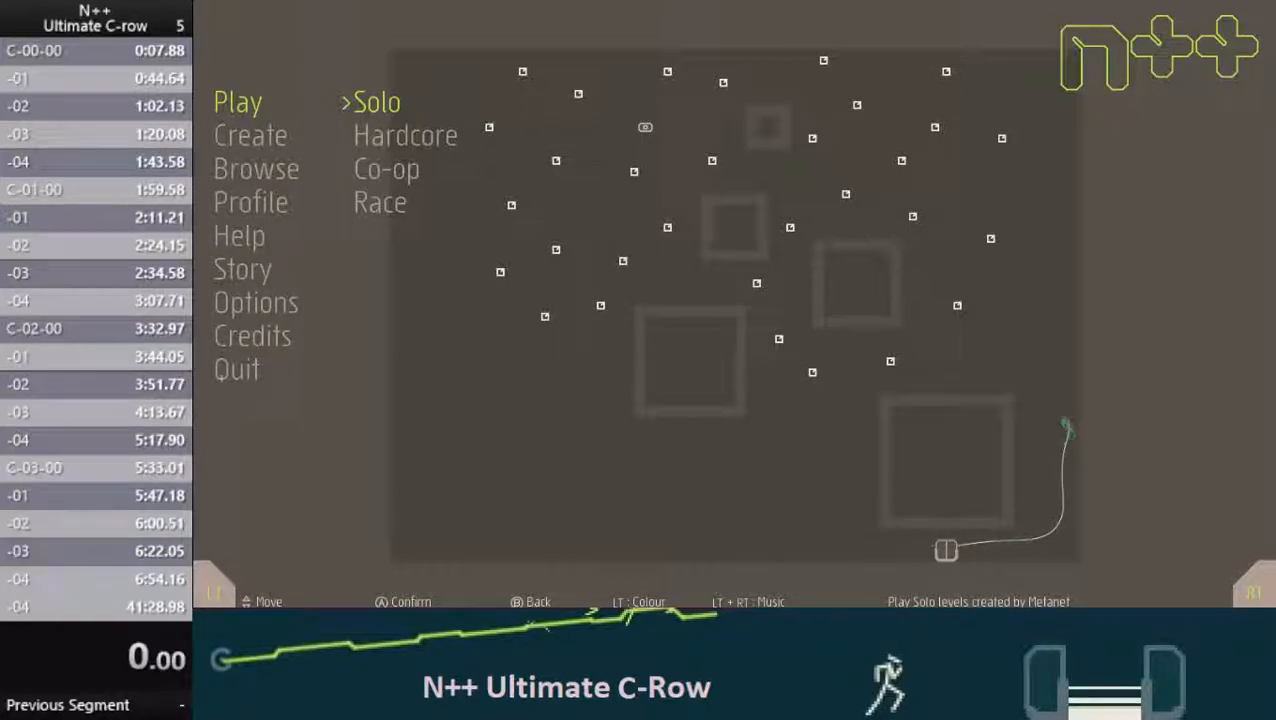
{"action": "left_click", "coordinate": [378, 101]}
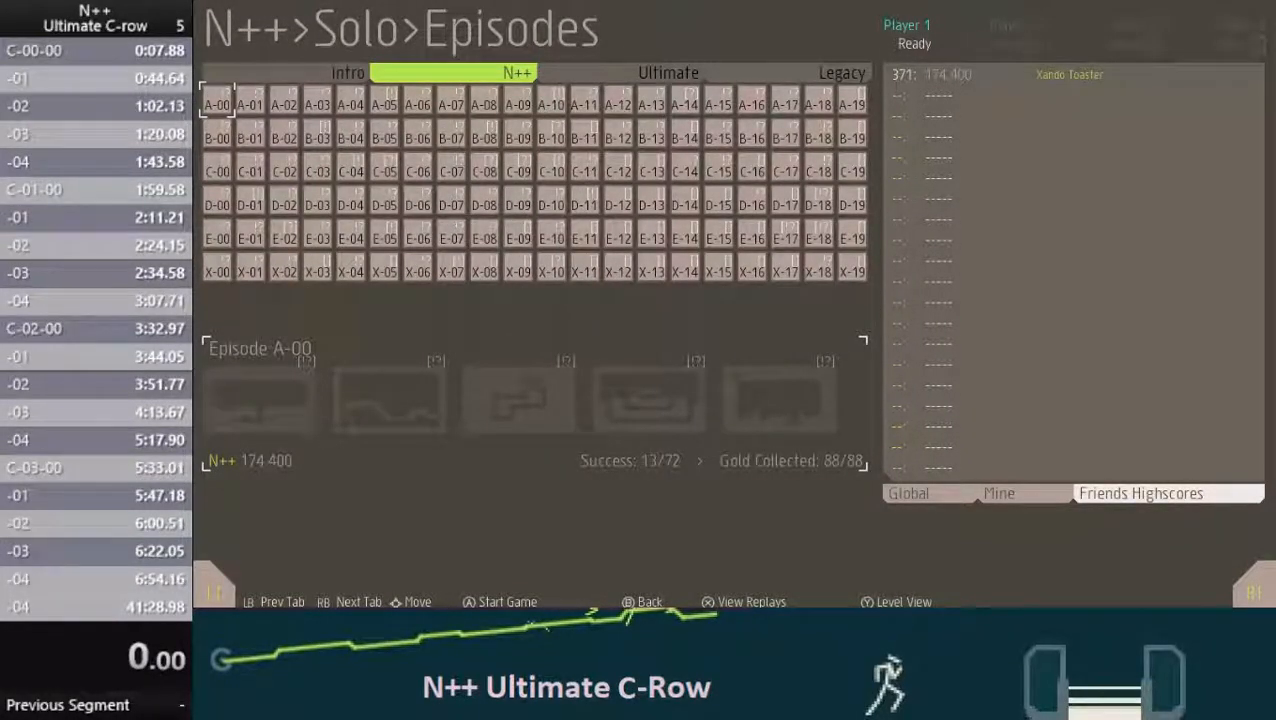